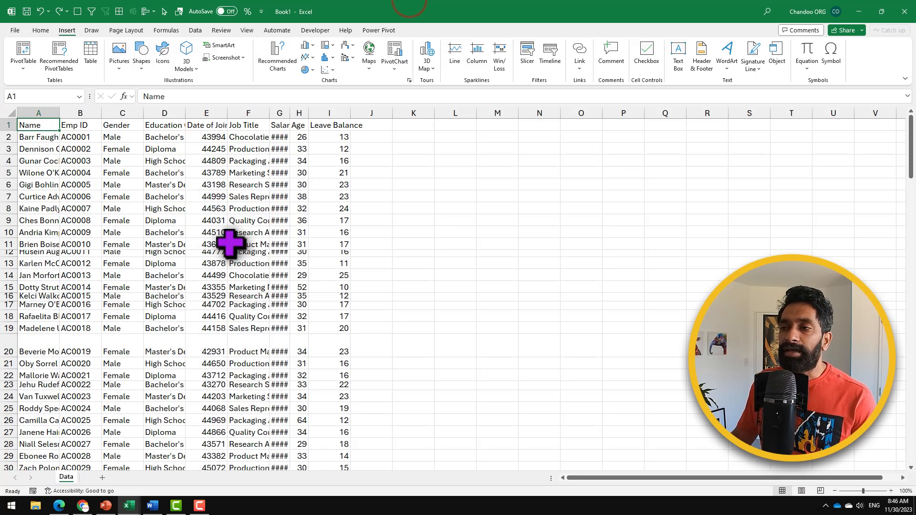
mouse_move(245, 211)
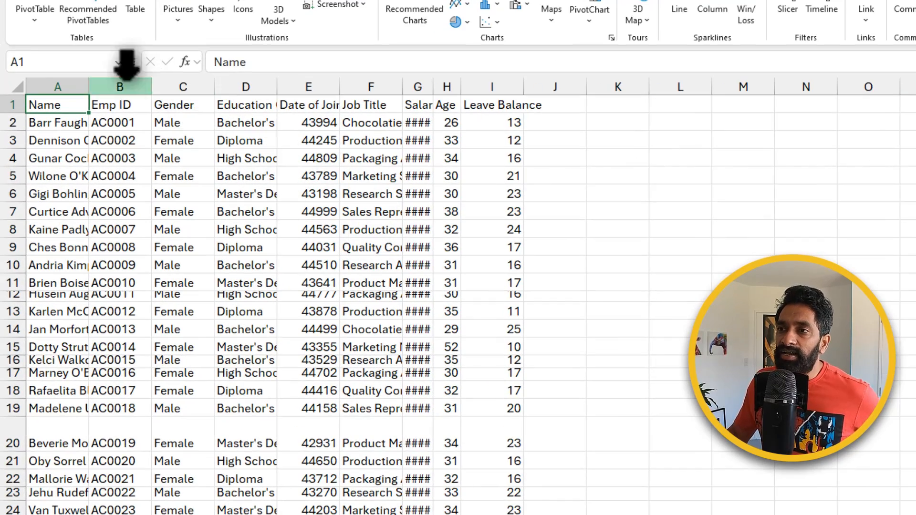
Scroll through the employee sheet to review its columns.
scroll(down, 3)
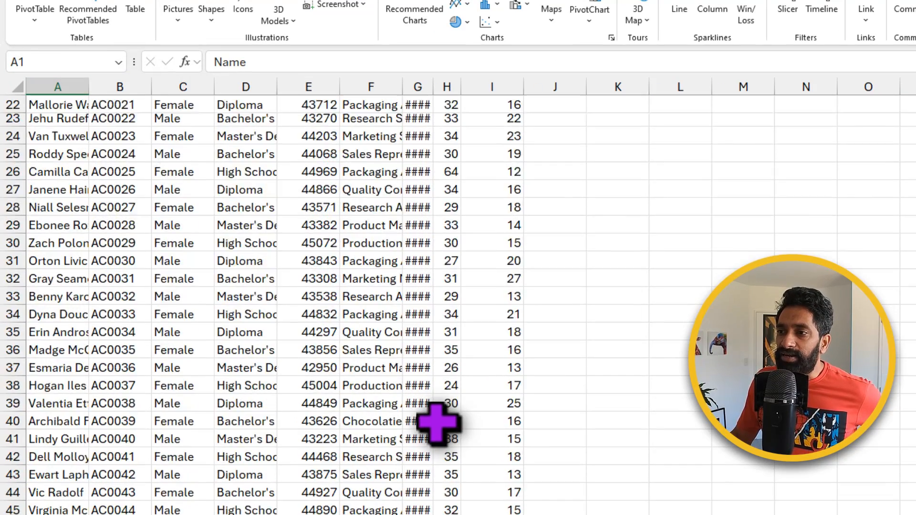
scroll(up, 3)
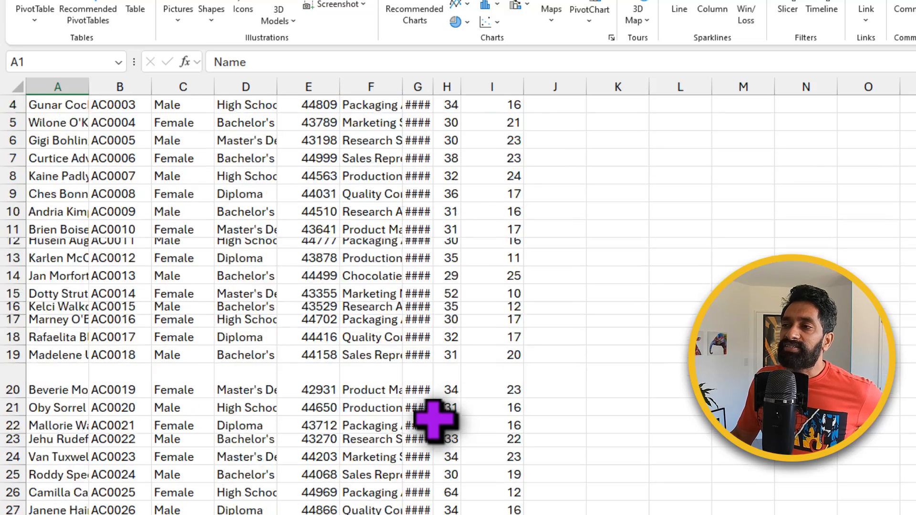
scroll(up, 3)
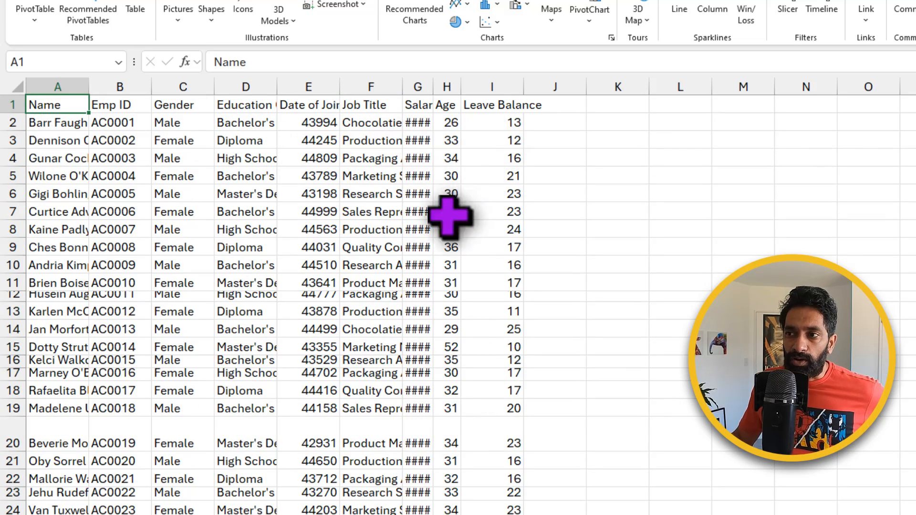
mouse_move(29, 398)
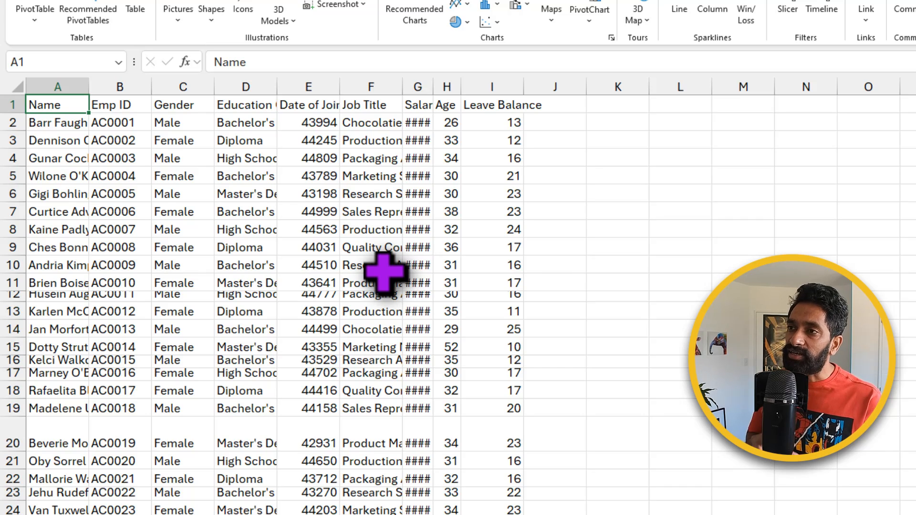
mouse_move(561, 166)
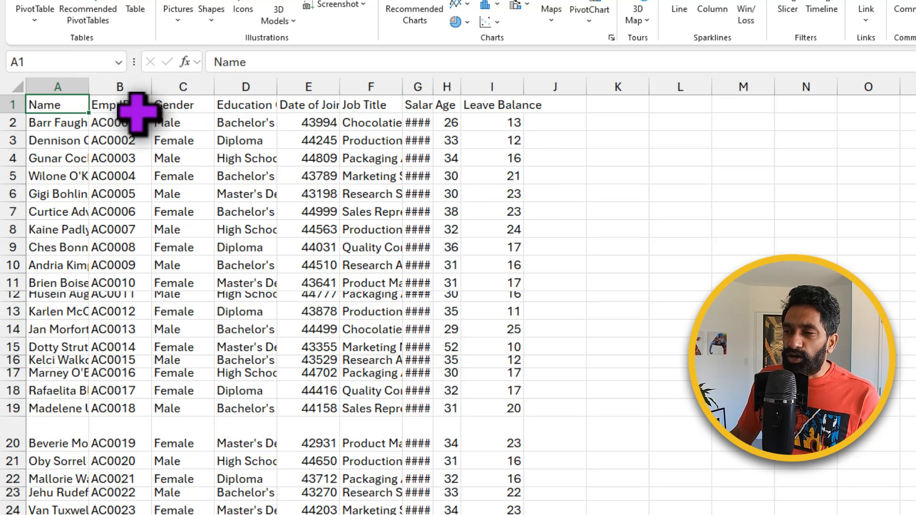
mouse_move(499, 140)
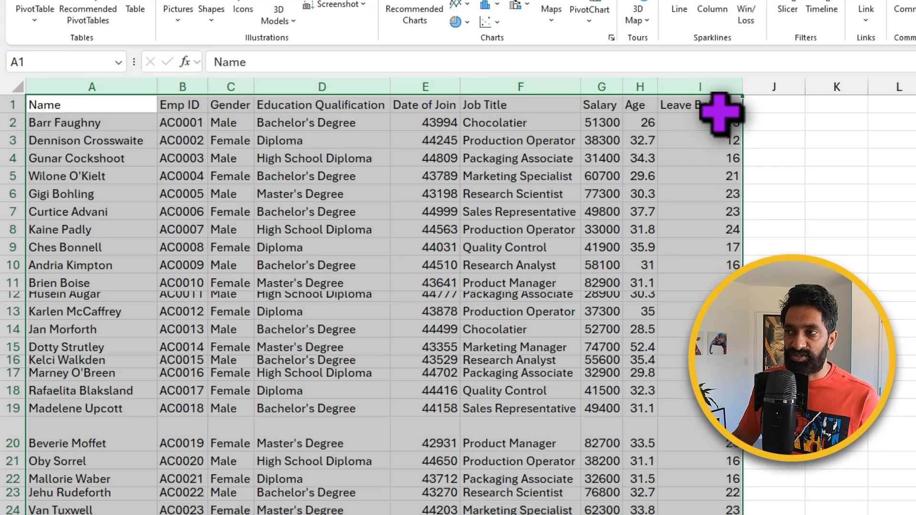
Select the header row and extend the selection down through all employee rows.
click(91, 122)
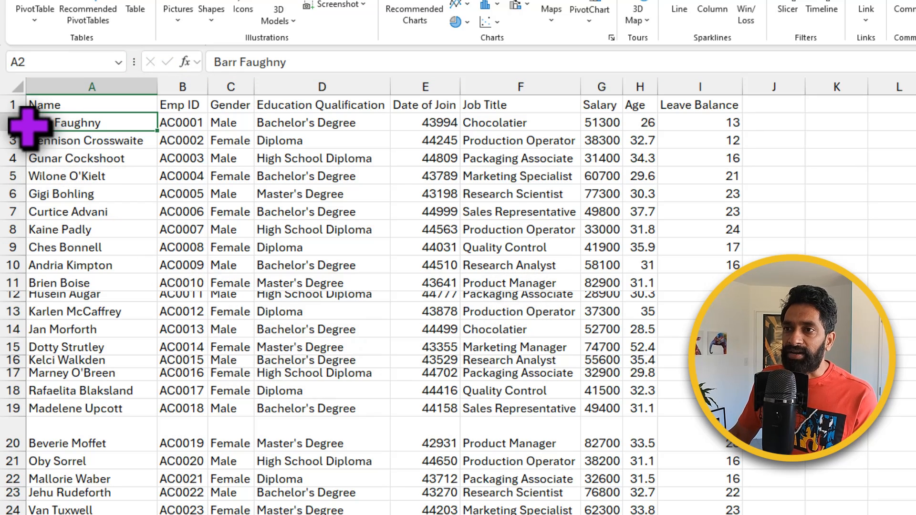
scroll(down, 3)
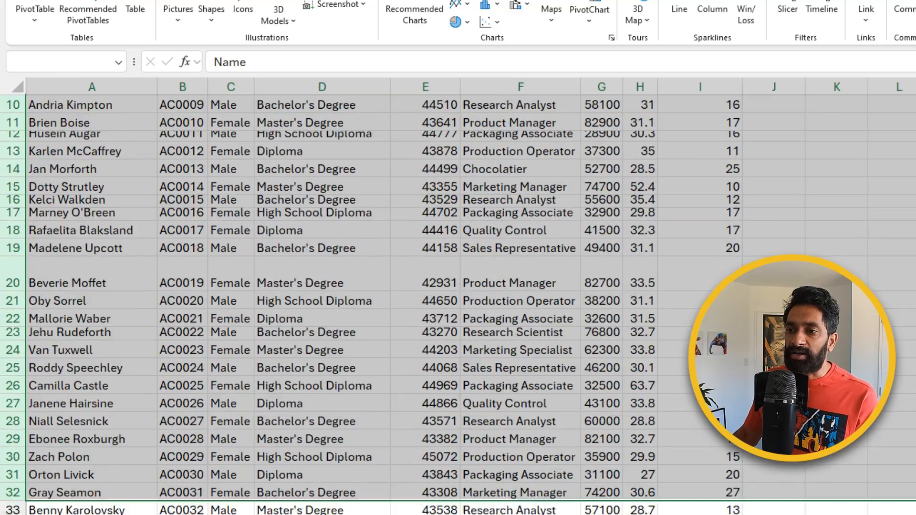
scroll(down, 3)
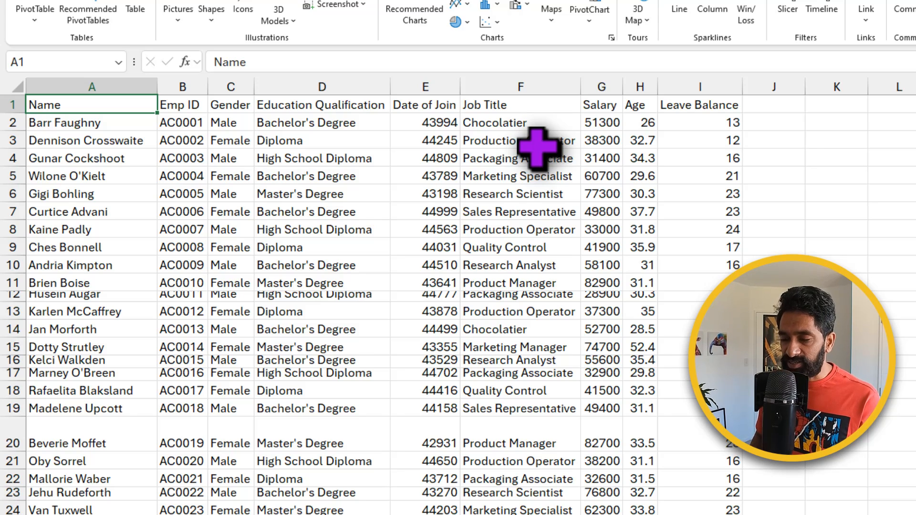
key(shift+space)
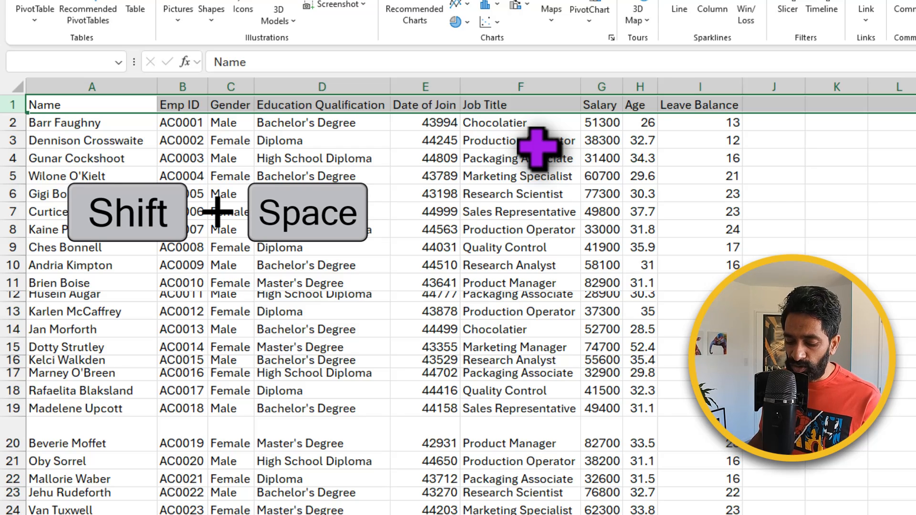
key(ctrl+shift+down)
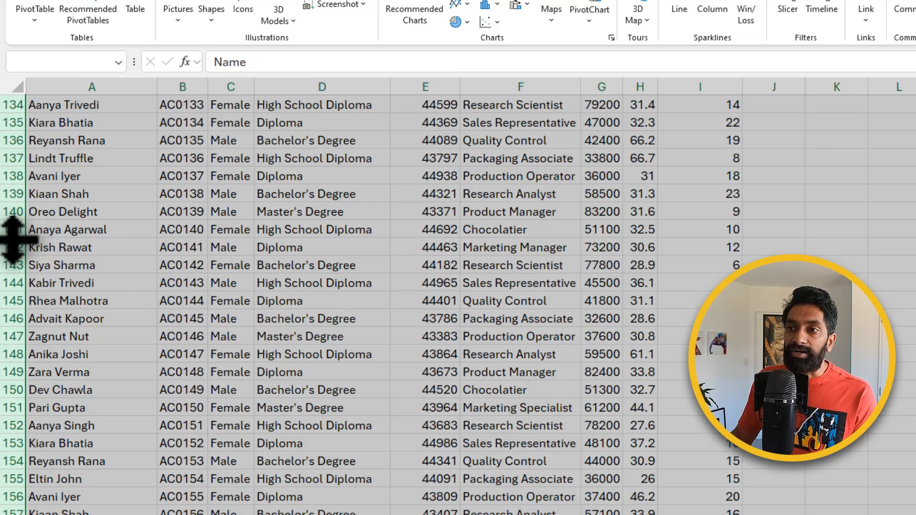
scroll(up, 3)
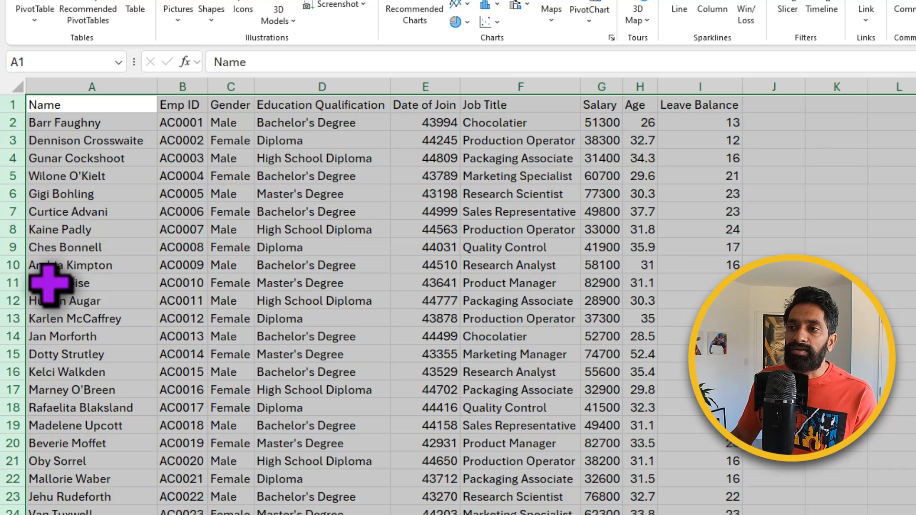
click(91, 443)
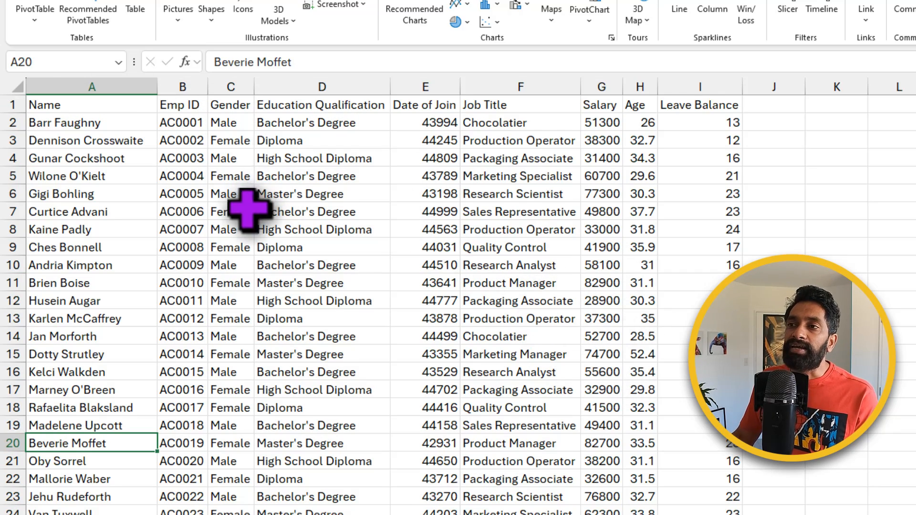
mouse_move(374, 210)
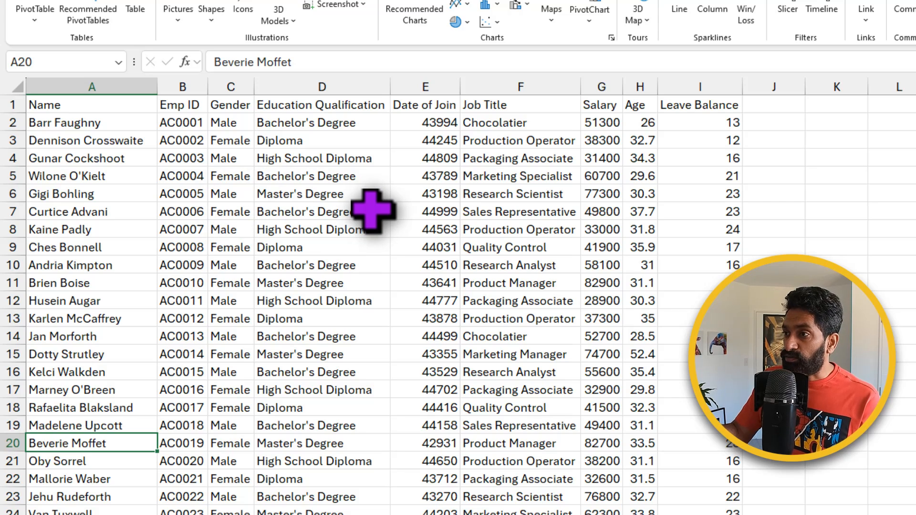
mouse_move(204, 383)
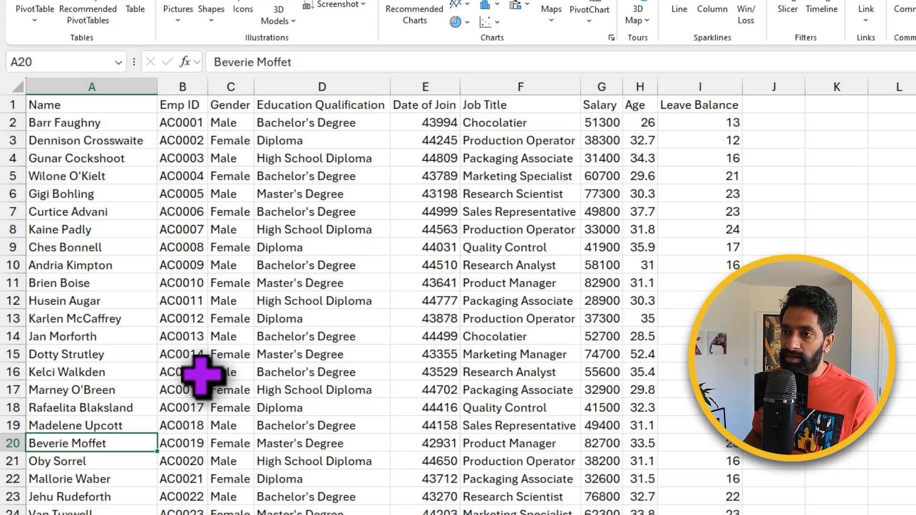
mouse_move(146, 461)
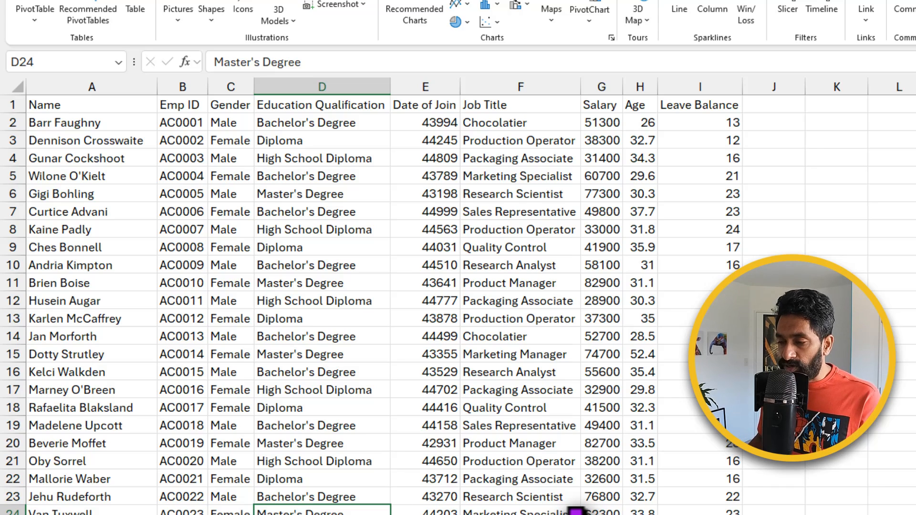
key(ctrl+Home)
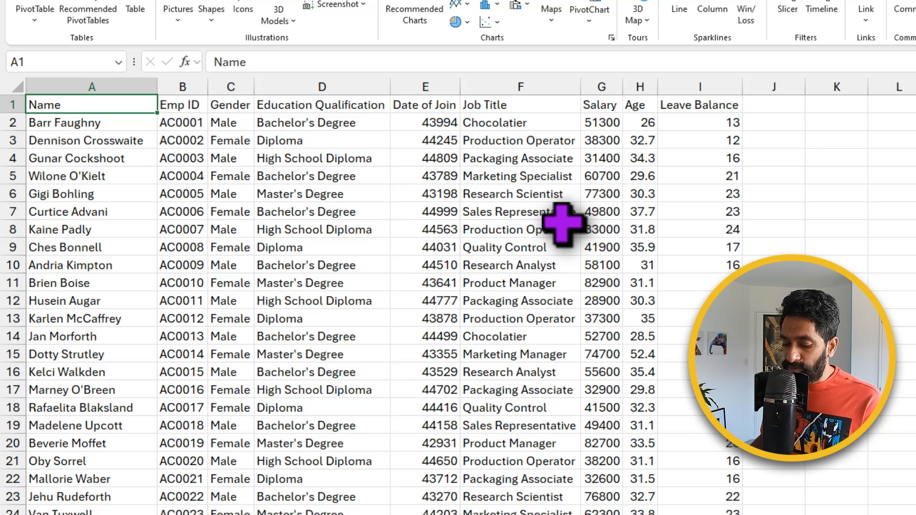
key(ctrl+shift+down)
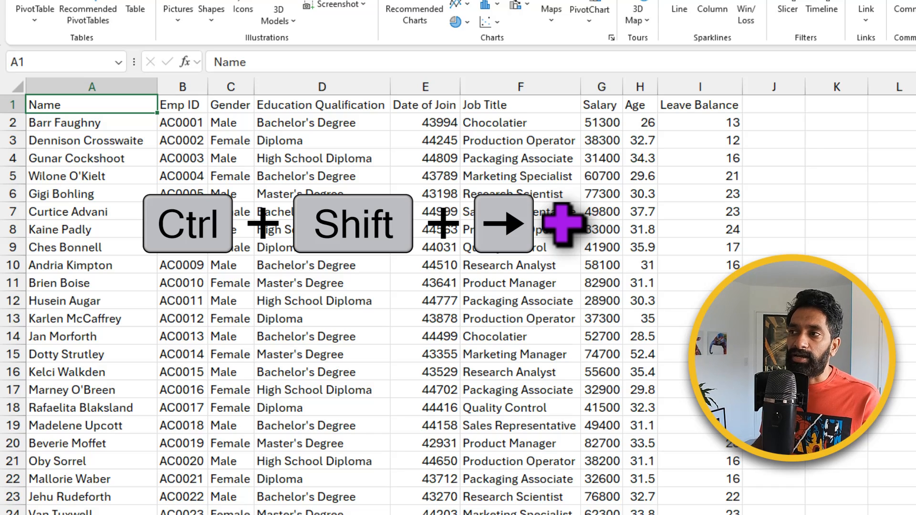
key(ctrl+shift+right)
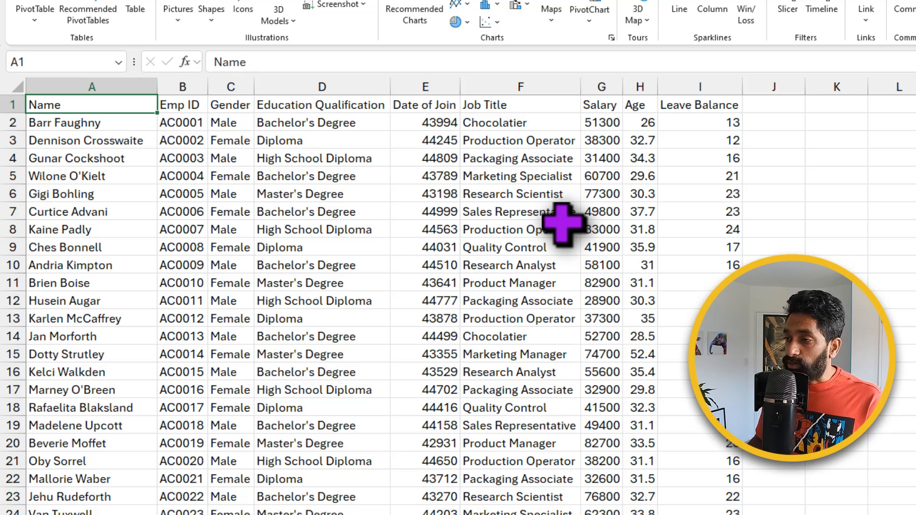
key(ctrl+a)
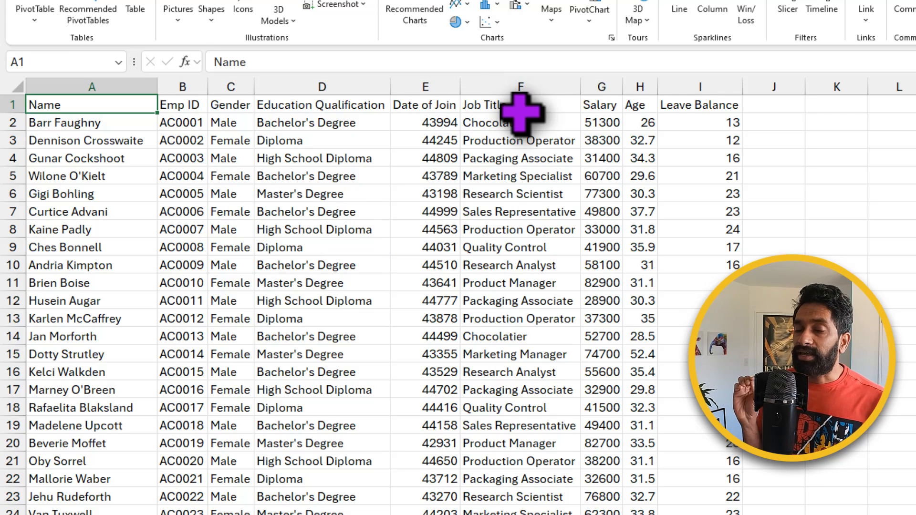
mouse_move(620, 87)
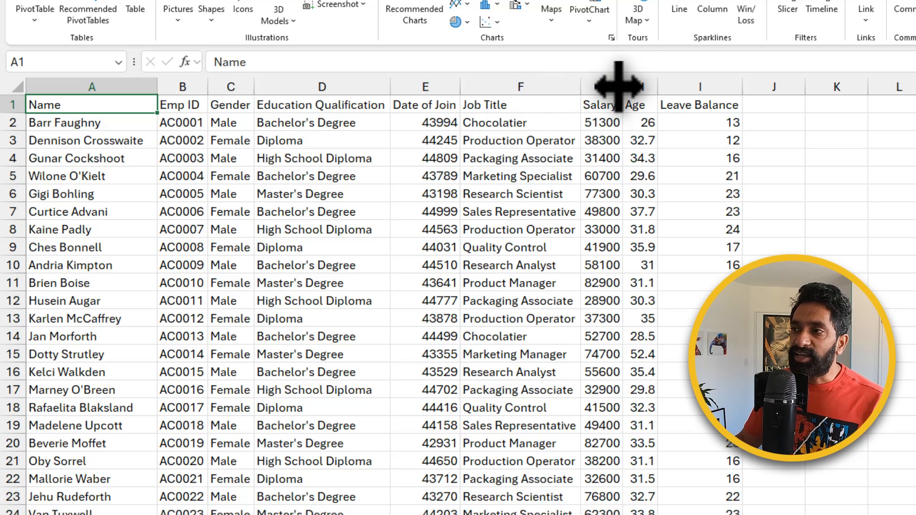
Select the Salary column and pick it up to move it.
click(599, 105)
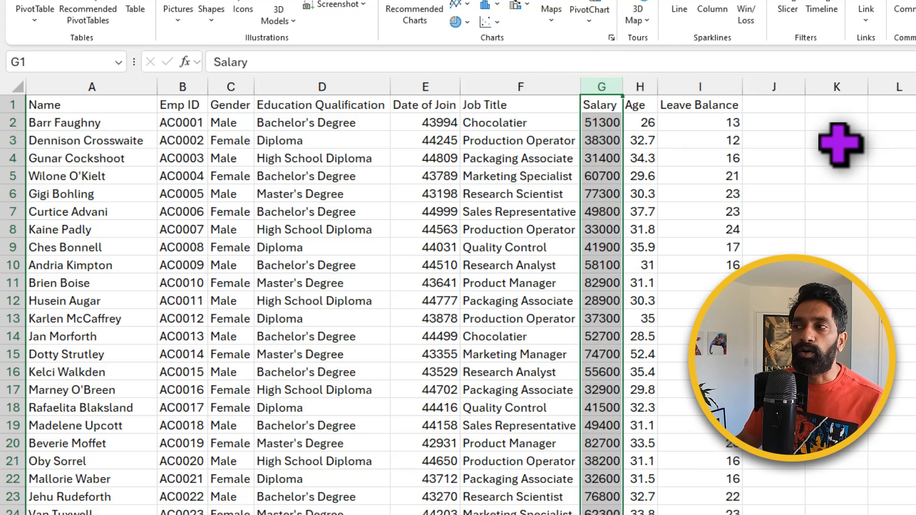
click(640, 86)
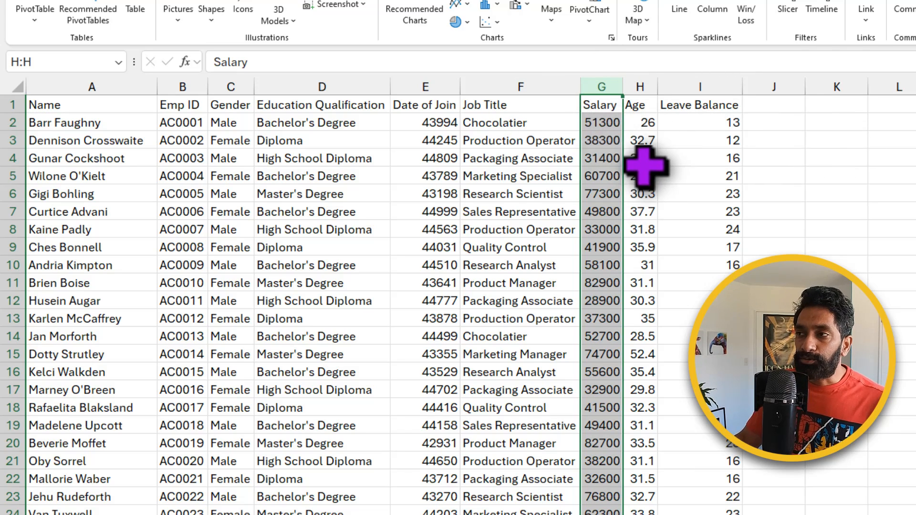
mouse_move(631, 255)
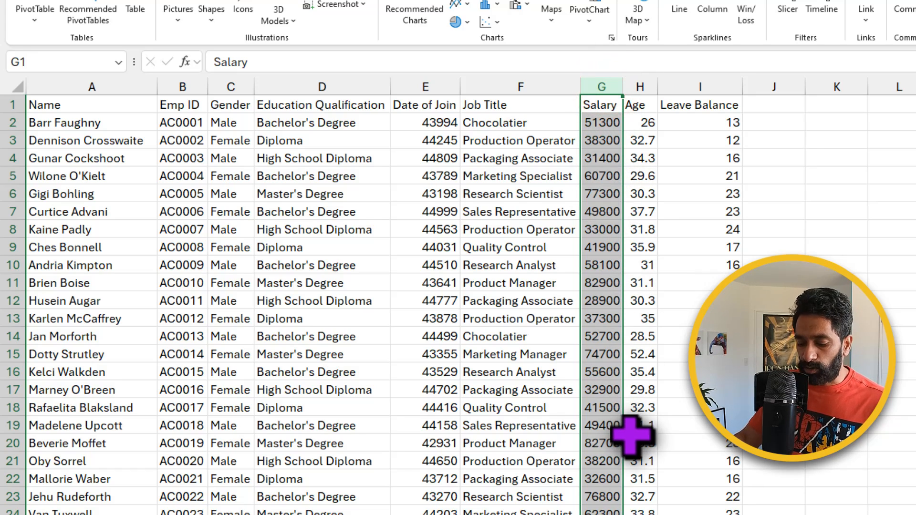
mouse_move(625, 238)
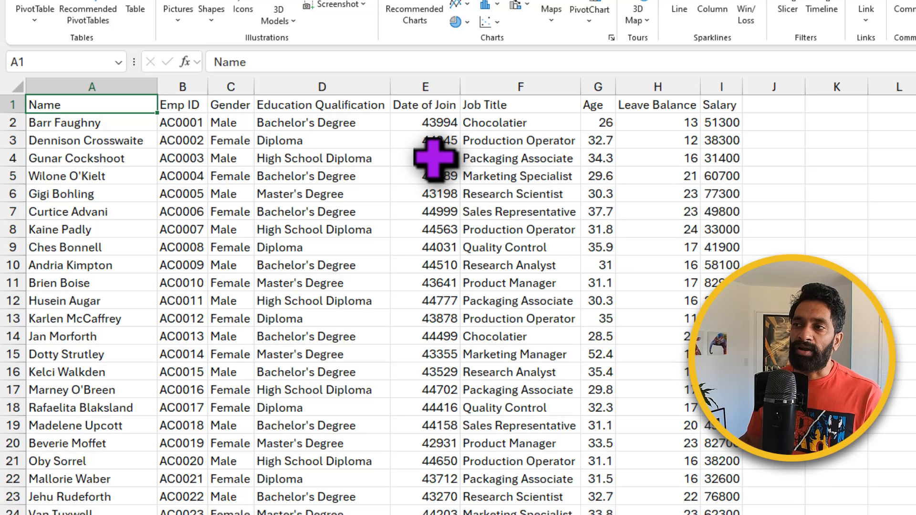
Format all Date of Join values as dates like 12-Jun-20, then select the first Salary value.
click(424, 122)
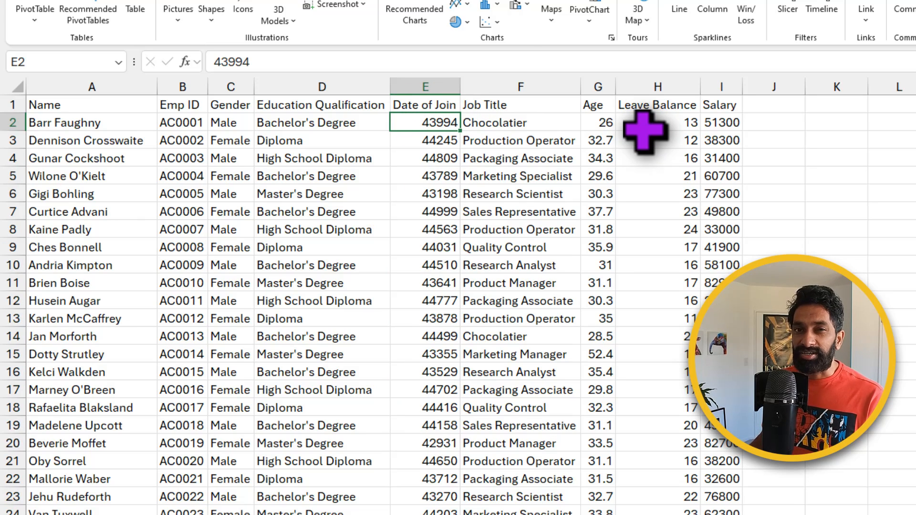
key(ctrl+shift+down)
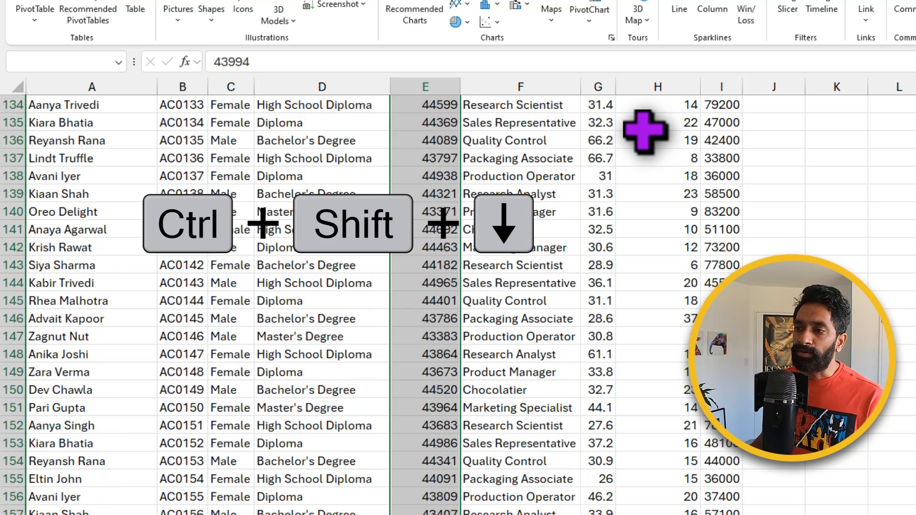
key(ctrl+shift+3)
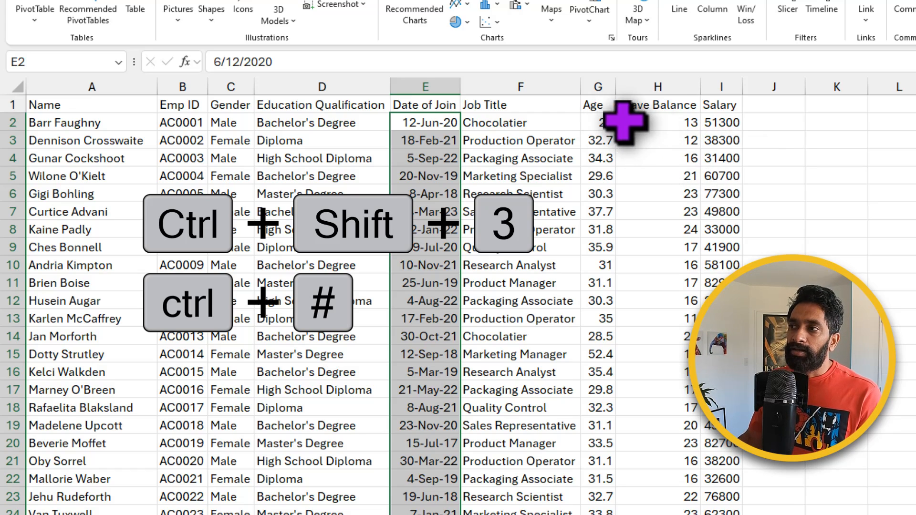
click(721, 122)
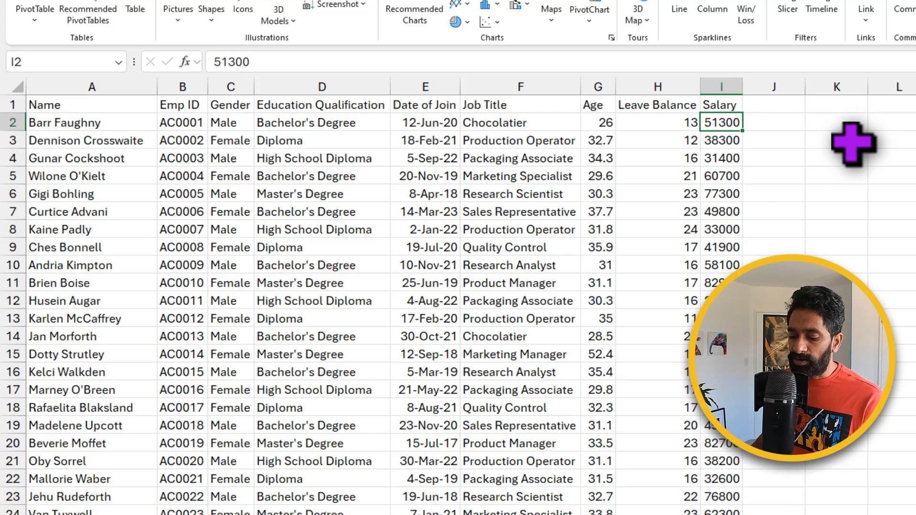
Apply the dollar currency format, e.g. $51,300.00, to the Salary values.
scroll(down, 3)
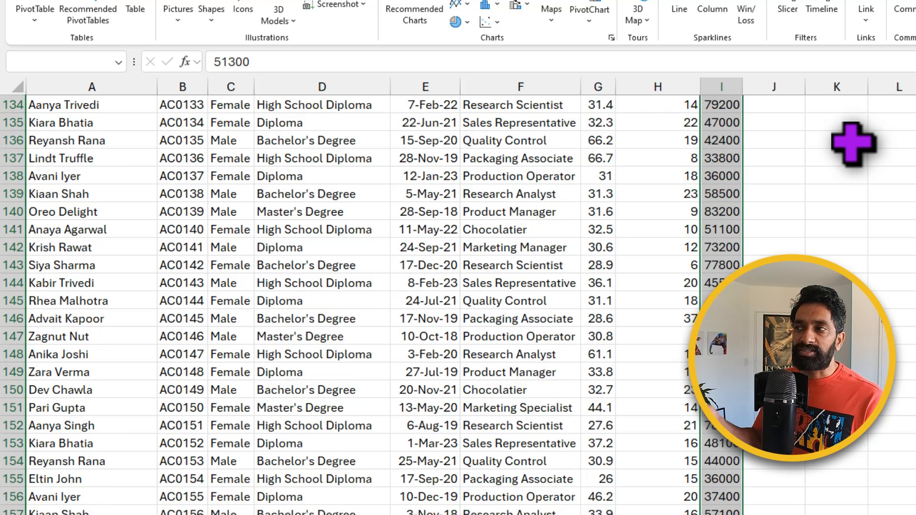
scroll(up, 3)
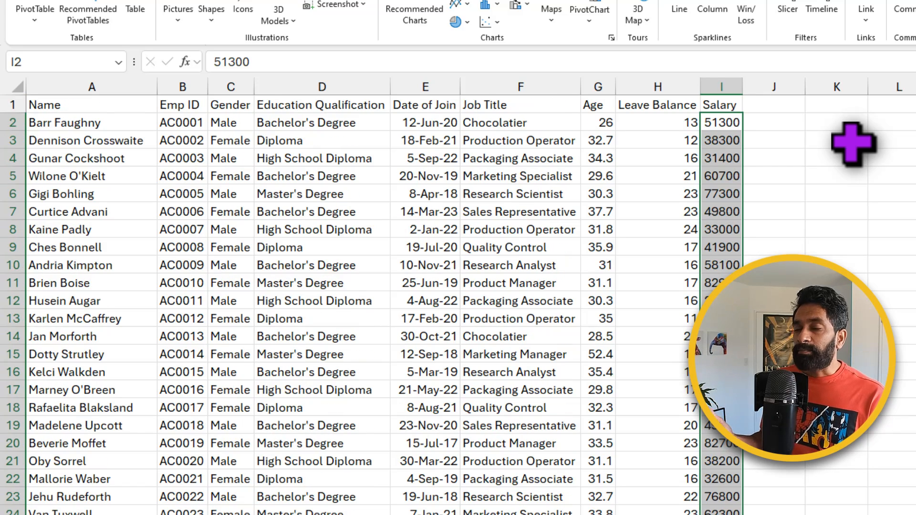
key(ctrl+shift+4)
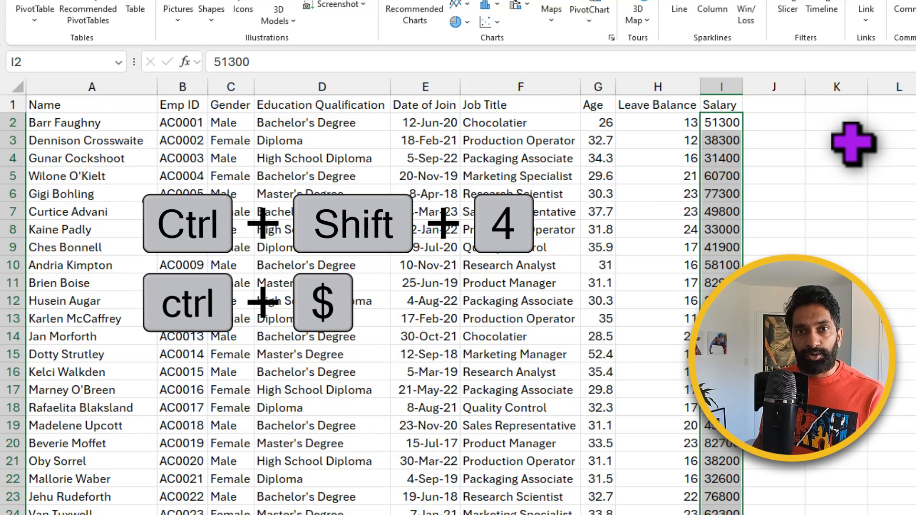
key(ctrl+shift+4)
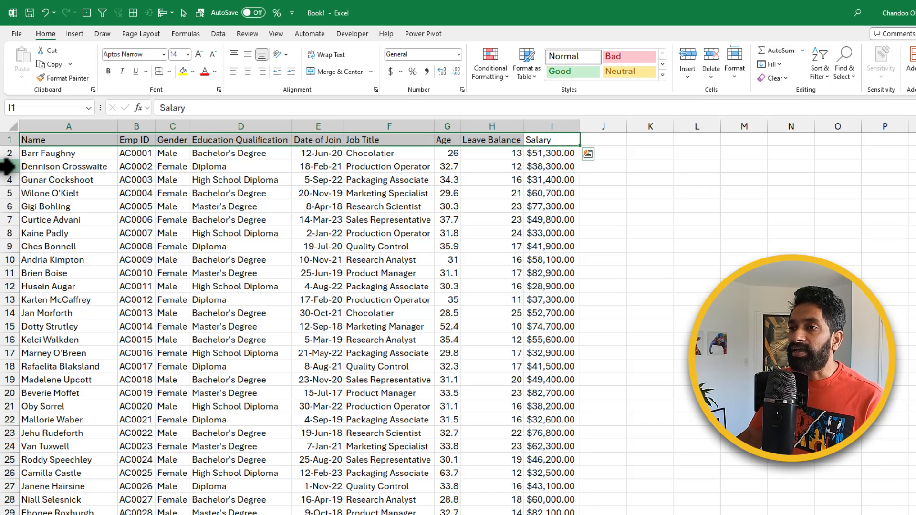
Convert the employee data range into a table with headers.
click(68, 167)
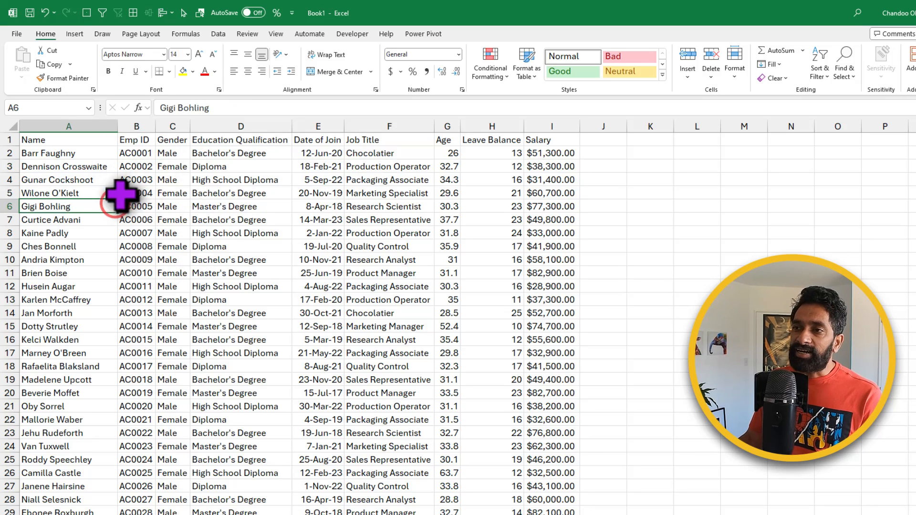
mouse_move(171, 189)
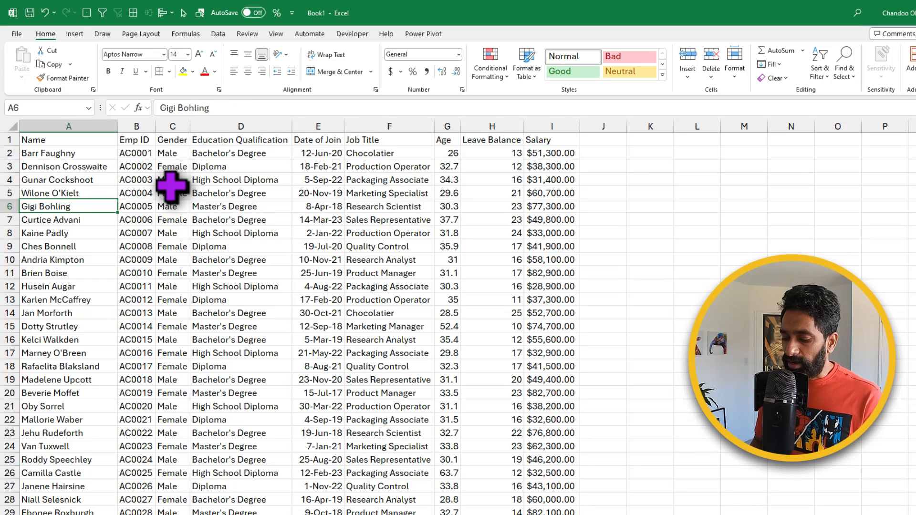
key(ctrl+t)
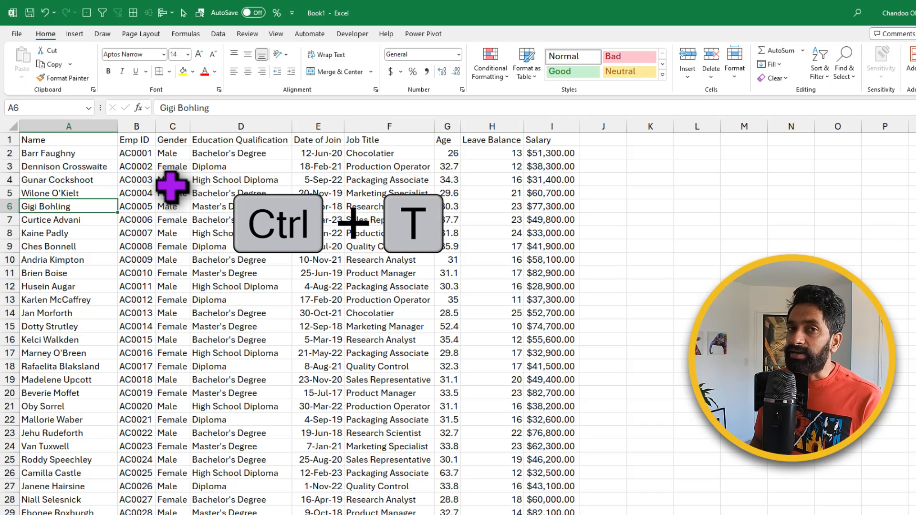
key(ctrl+t)
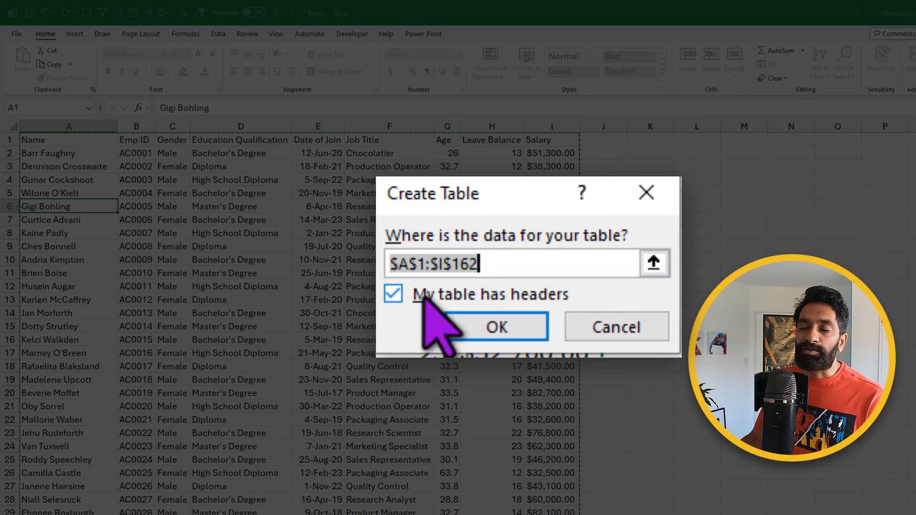
mouse_move(225, 149)
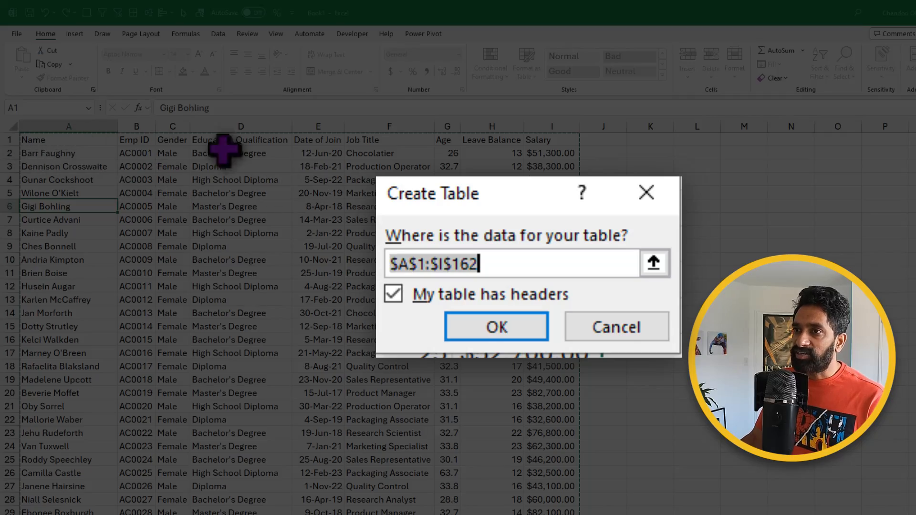
mouse_move(497, 326)
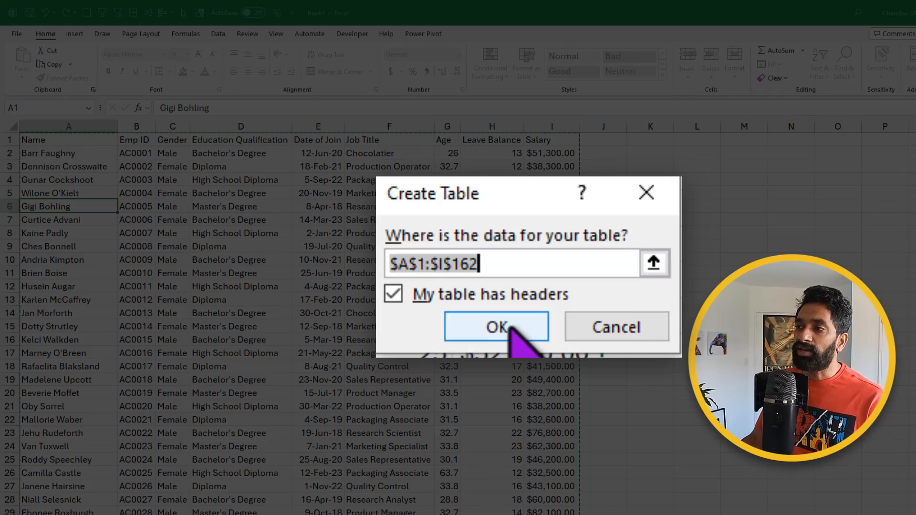
click(495, 326)
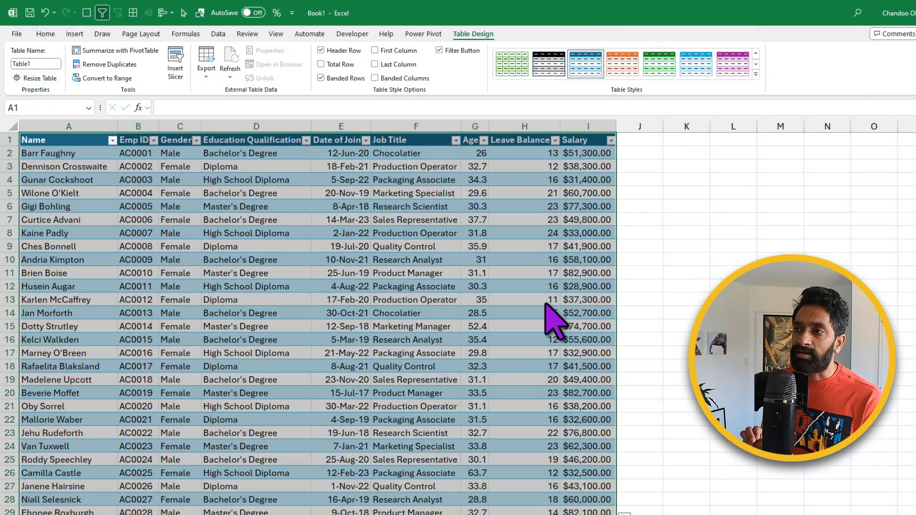
Filter the Education Qualification column to show only Diploma rows.
click(341, 220)
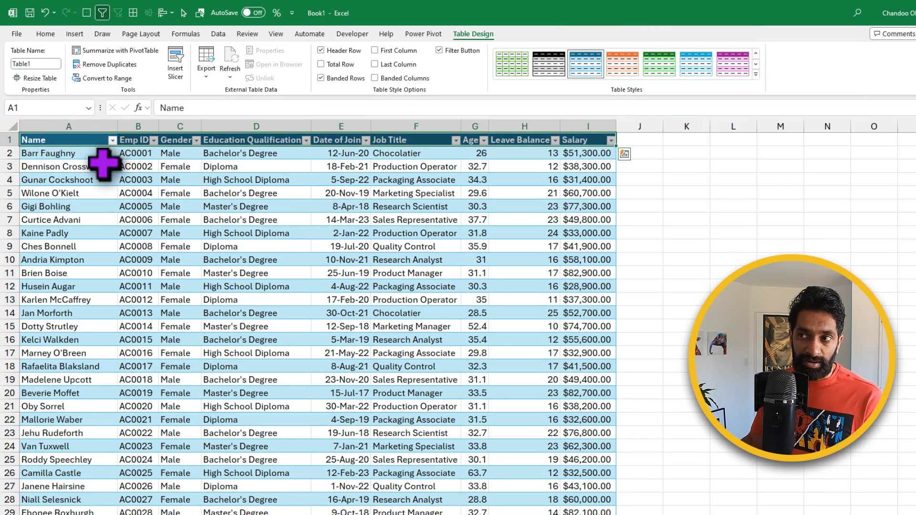
click(68, 180)
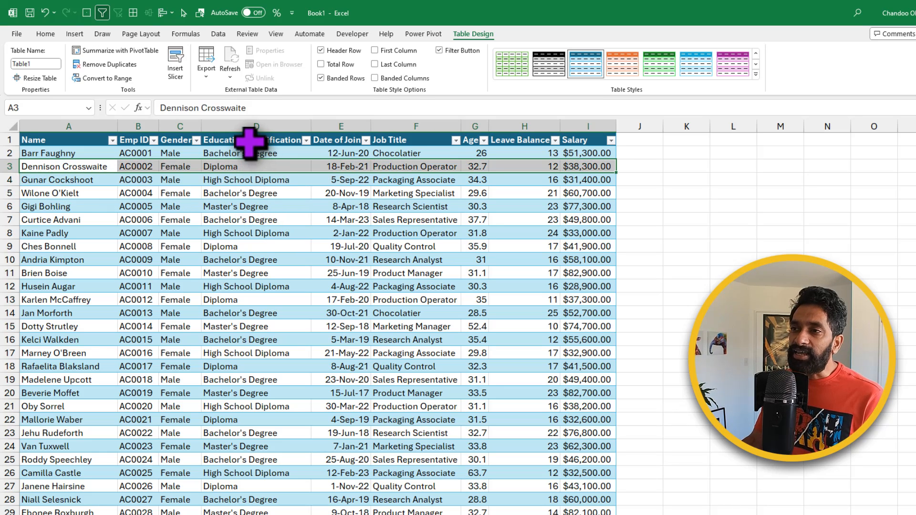
click(255, 140)
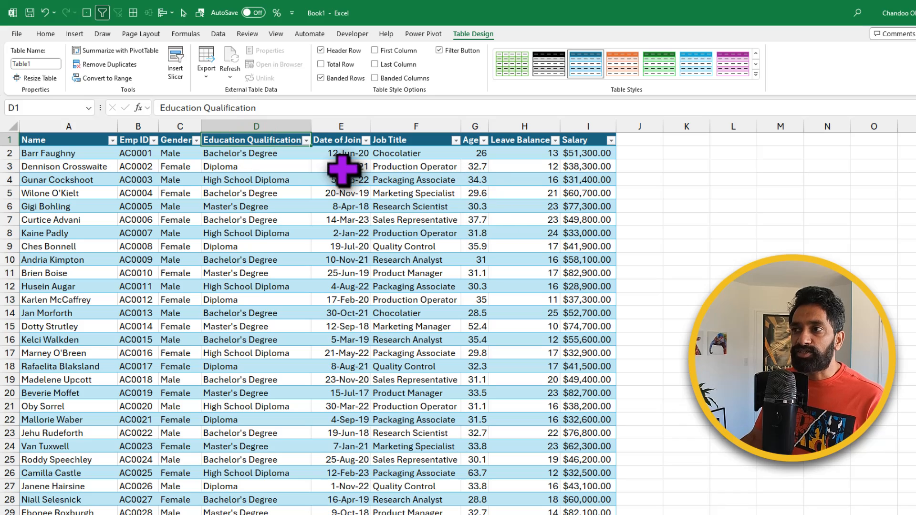
click(303, 140)
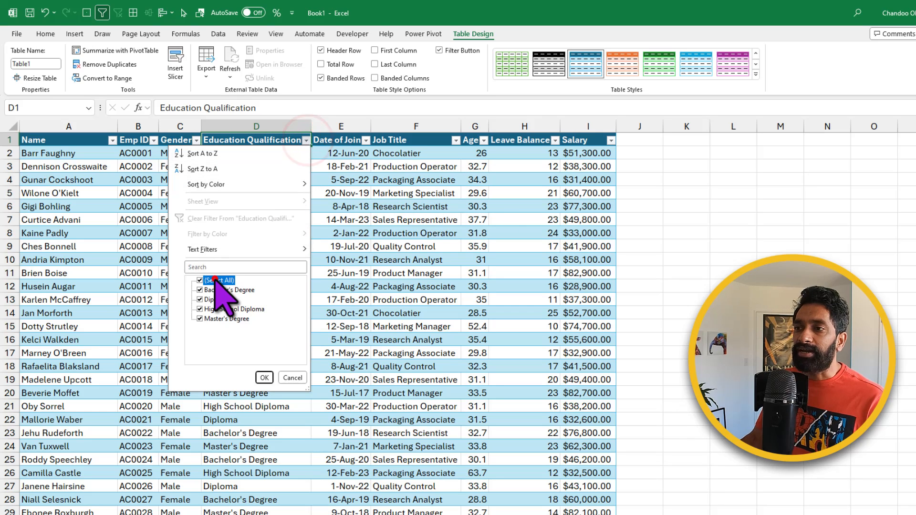
click(263, 378)
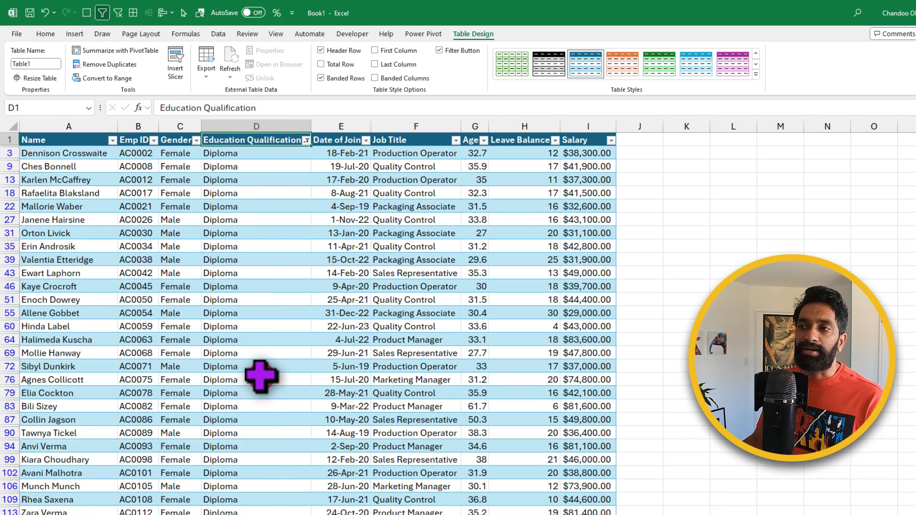
mouse_move(283, 190)
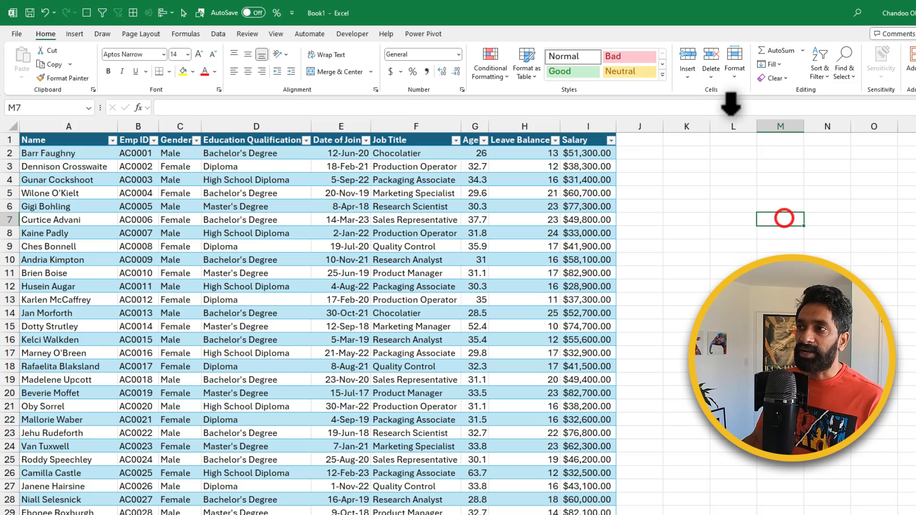
mouse_move(218, 188)
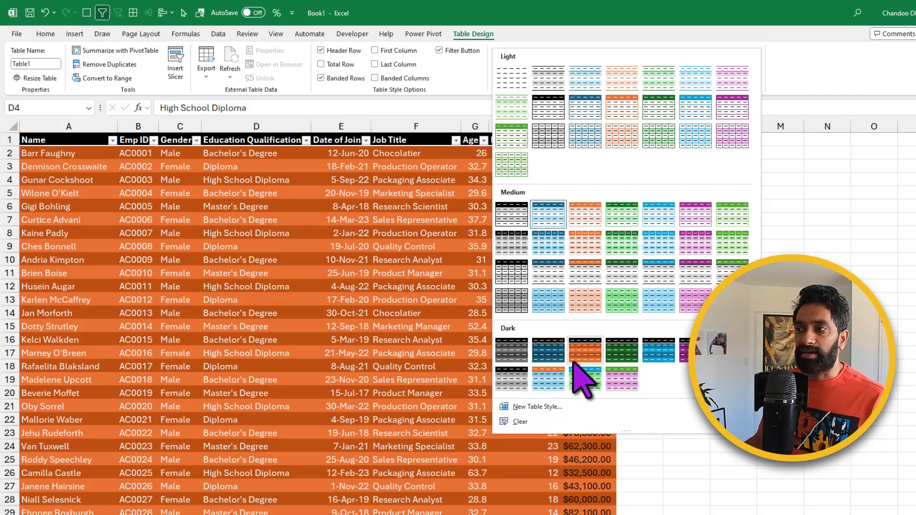
Apply the table style with orange headers to the employee table.
click(584, 372)
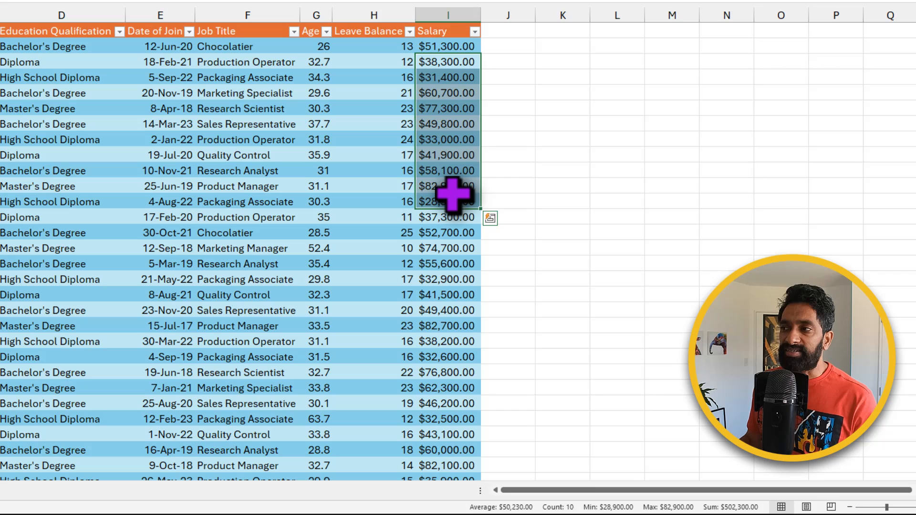
mouse_move(841, 55)
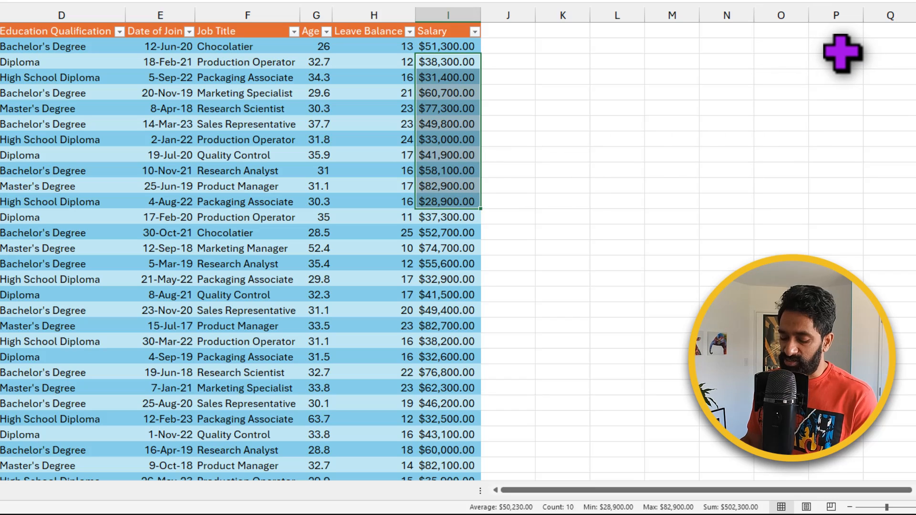
Copy the Salary values and paste them into O2 as plain values.
key(ctrl+c)
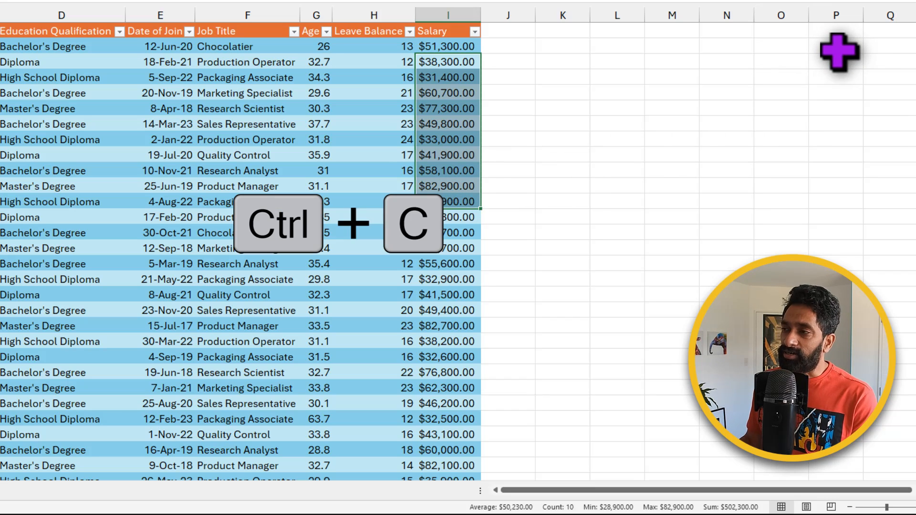
click(781, 46)
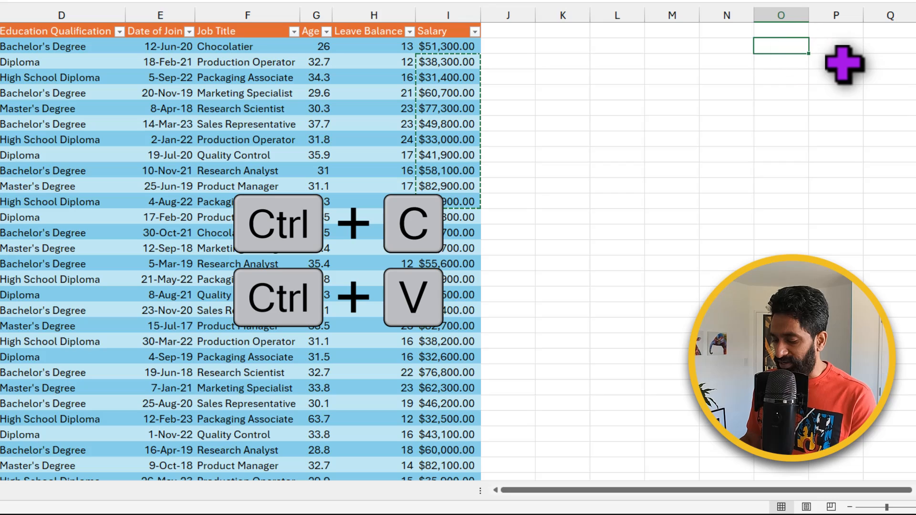
key(ctrl+v)
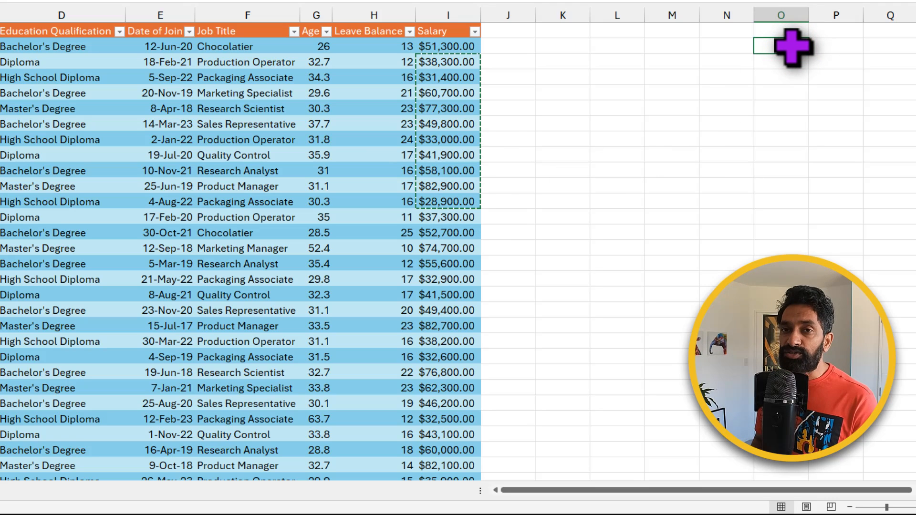
key(ctrl+shift+v)
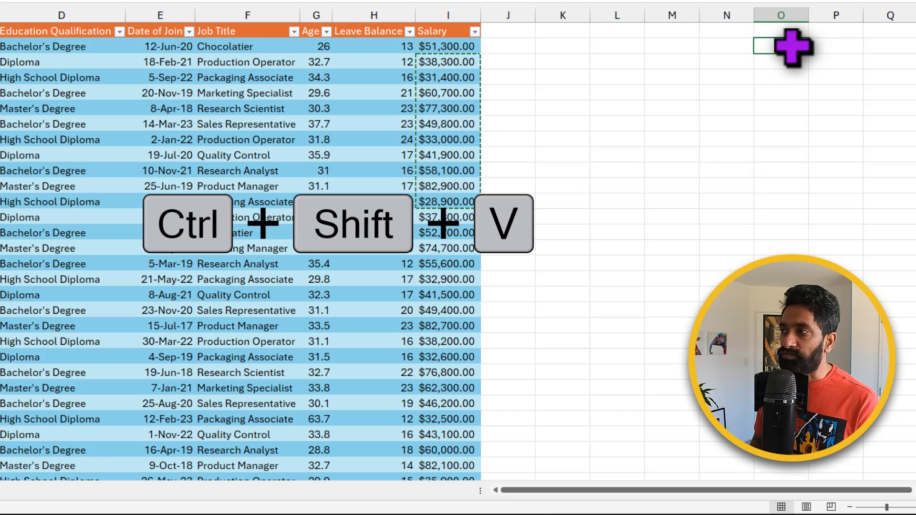
key(ctrl+shift+v)
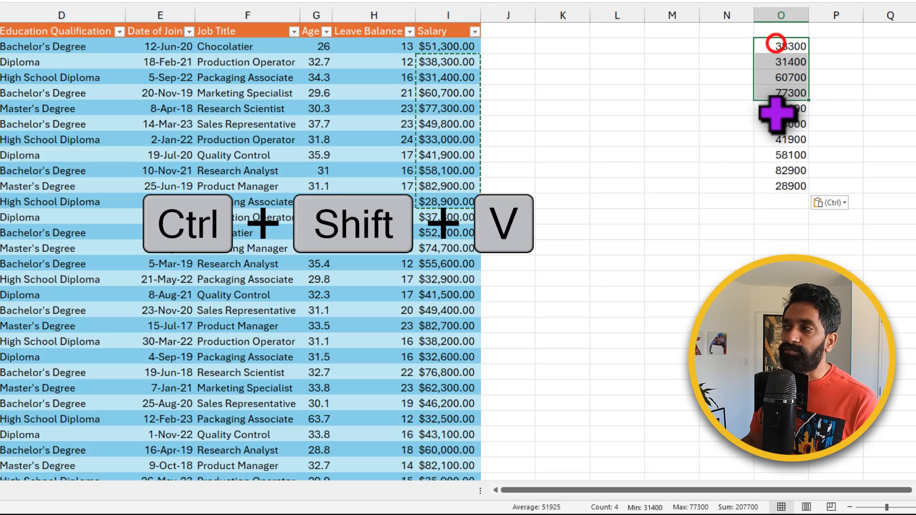
key(ctrl+shift+v)
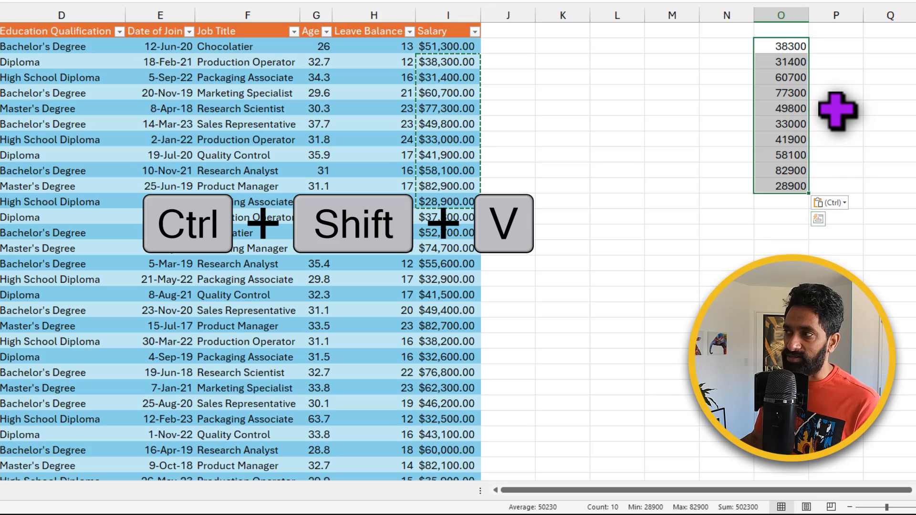
key(ctrl+shift+v)
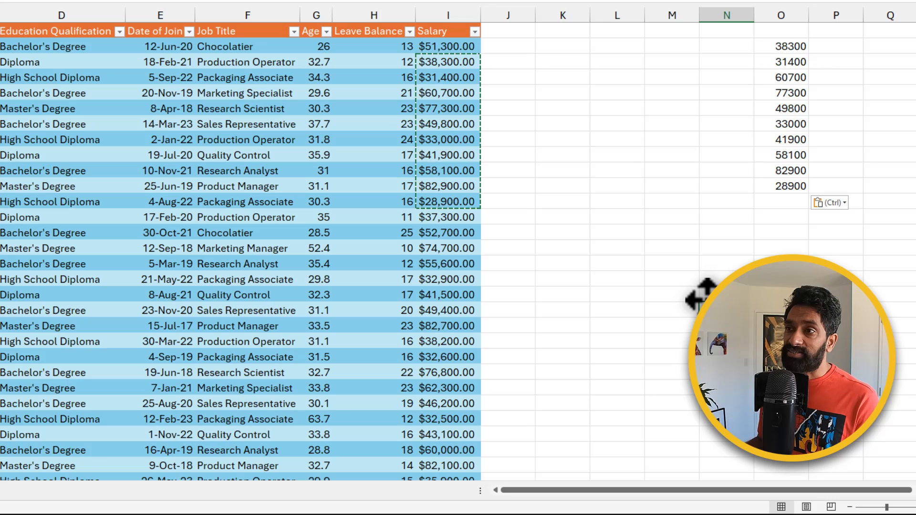
mouse_move(448, 201)
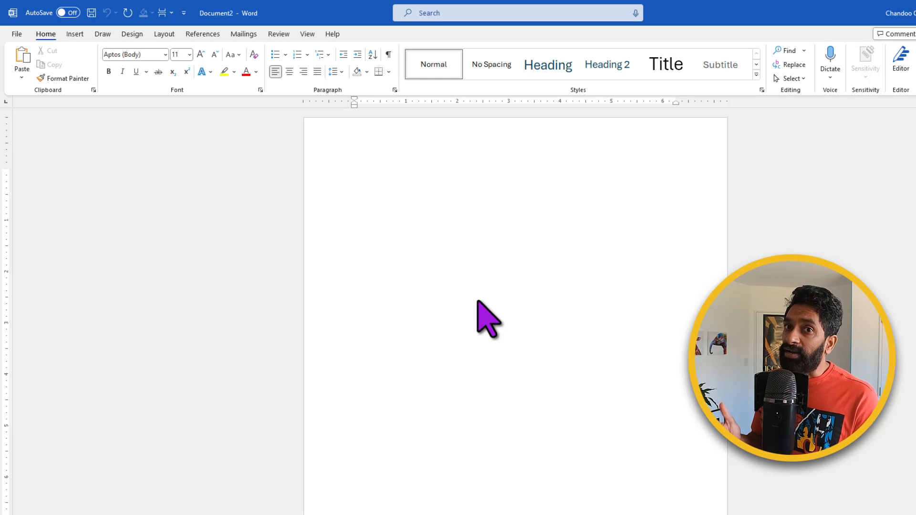
Paste $50,230.00 into the blank Word page and switch back to Book1 in Excel.
click(355, 173)
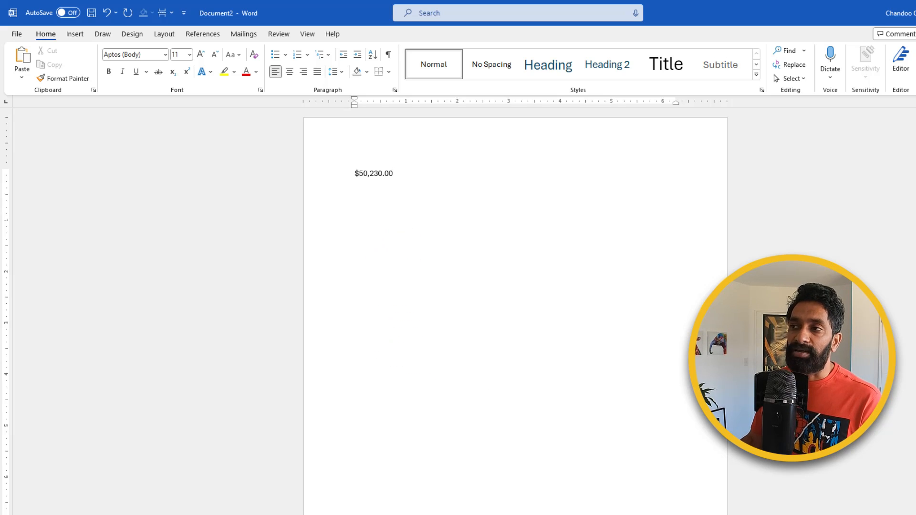
double_click(373, 173)
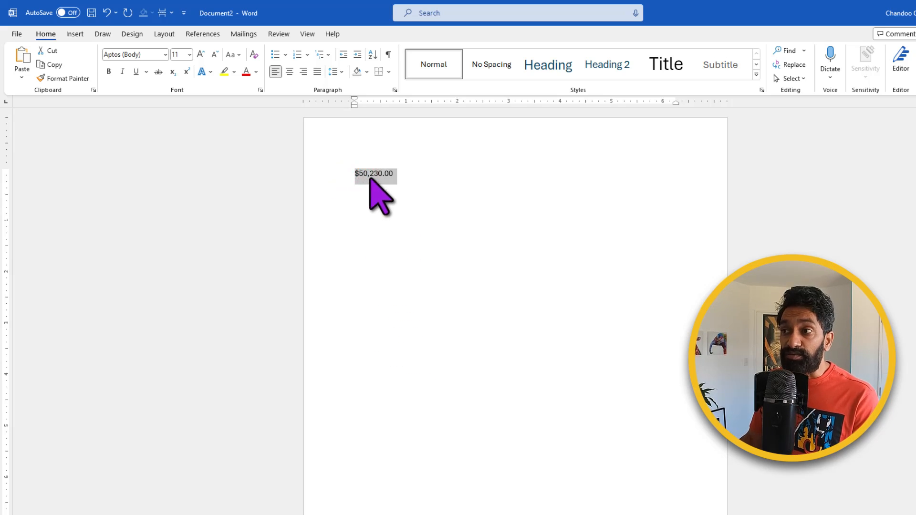
key(alt+tab)
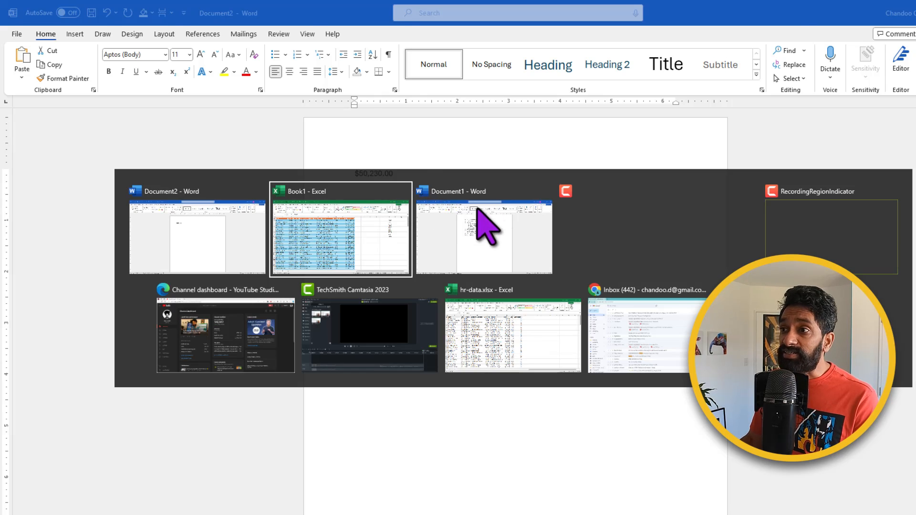
click(341, 229)
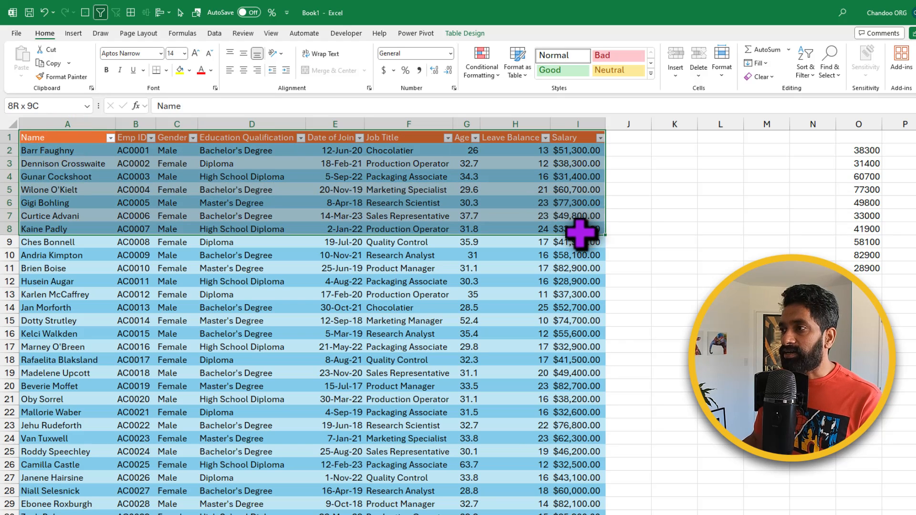
Copy the table's header and first eleven rows and paste only their formatting onto the plain data.
key(ctrl+c)
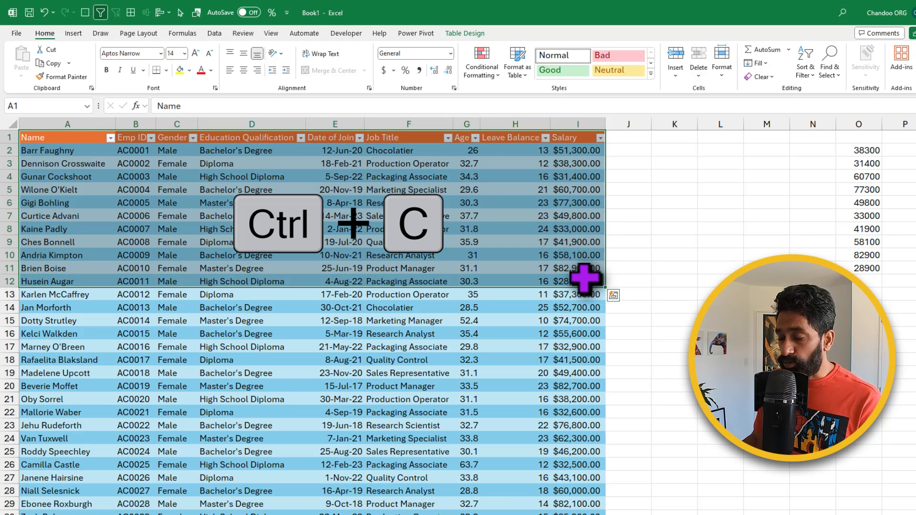
key(ctrl+c)
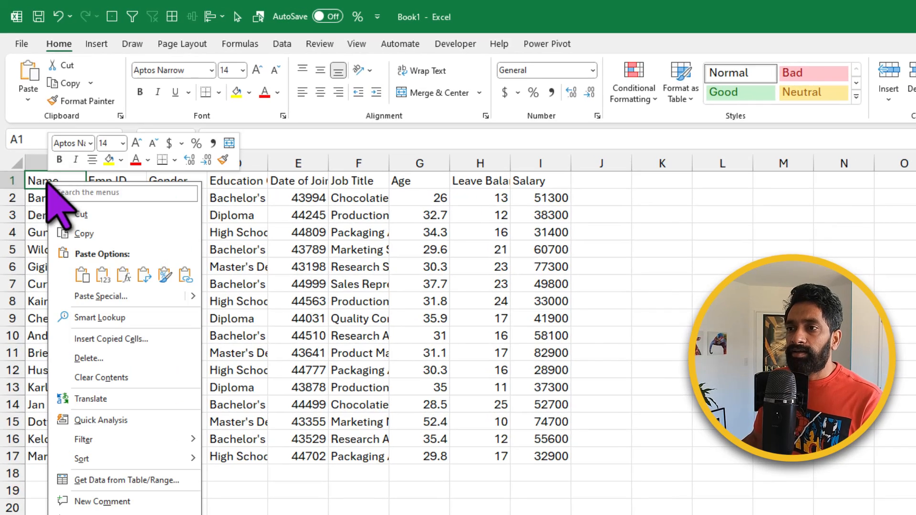
mouse_move(117, 307)
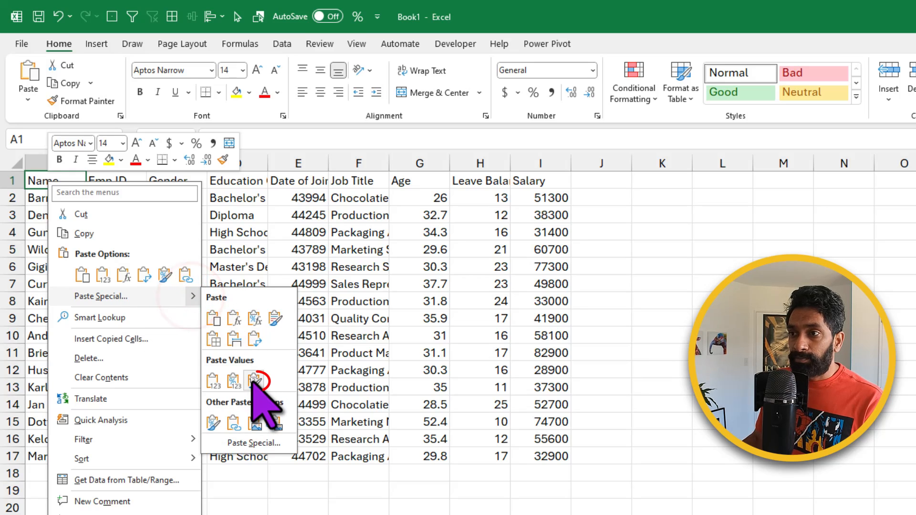
click(255, 382)
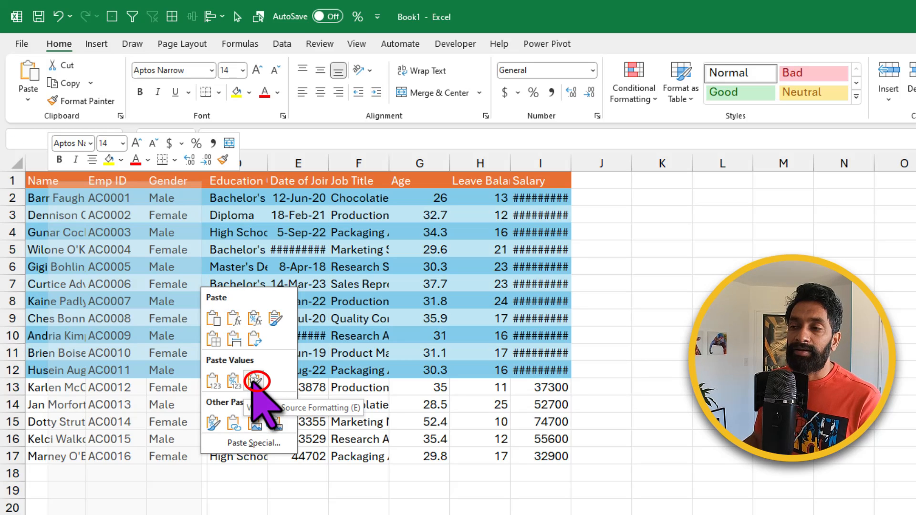
click(255, 382)
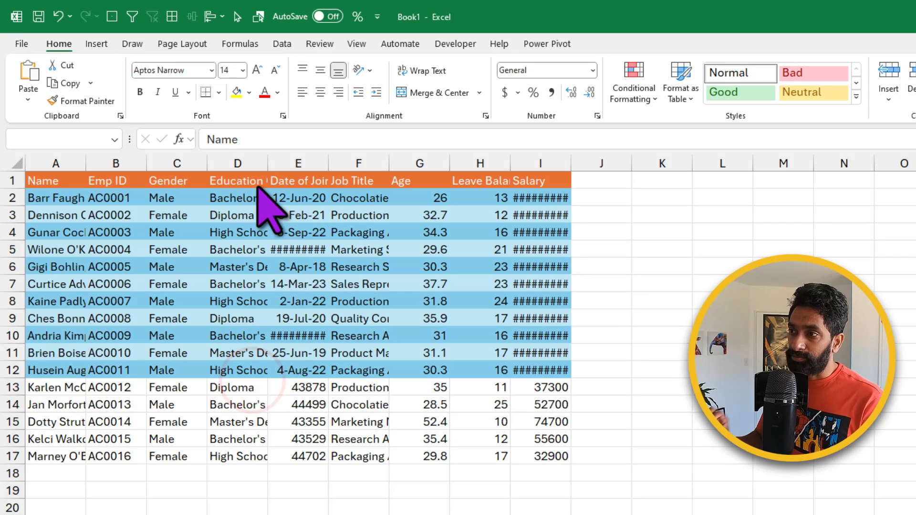
click(236, 198)
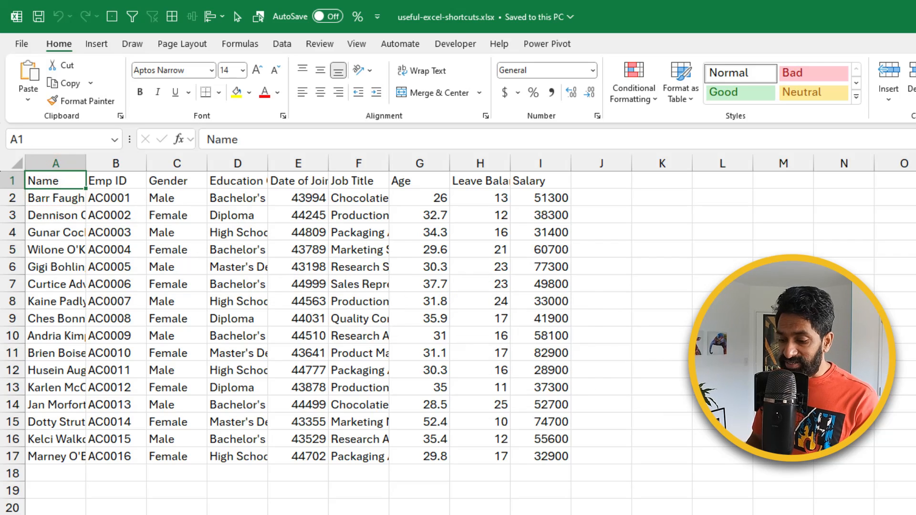
Switch to the useful-excel-shortcuts.xlsx workbook showing the text-stored salary figures.
key(Alt+E)
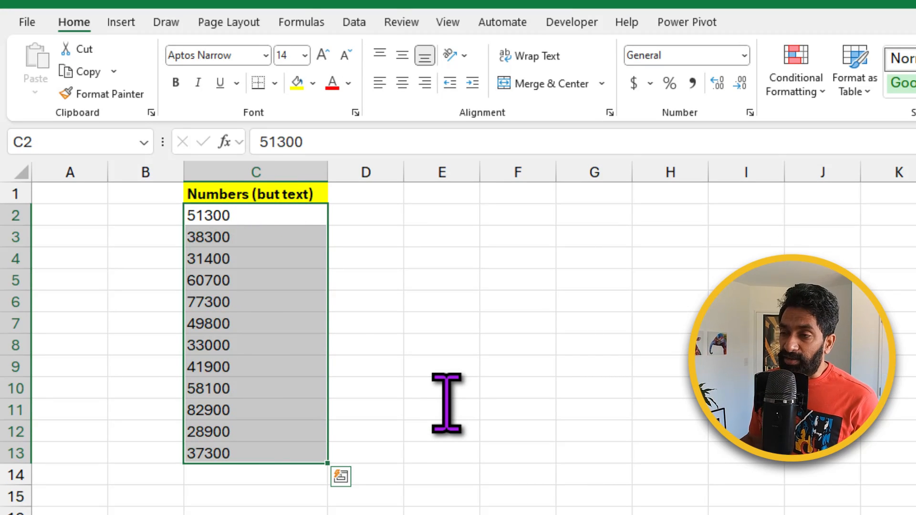
mouse_move(269, 258)
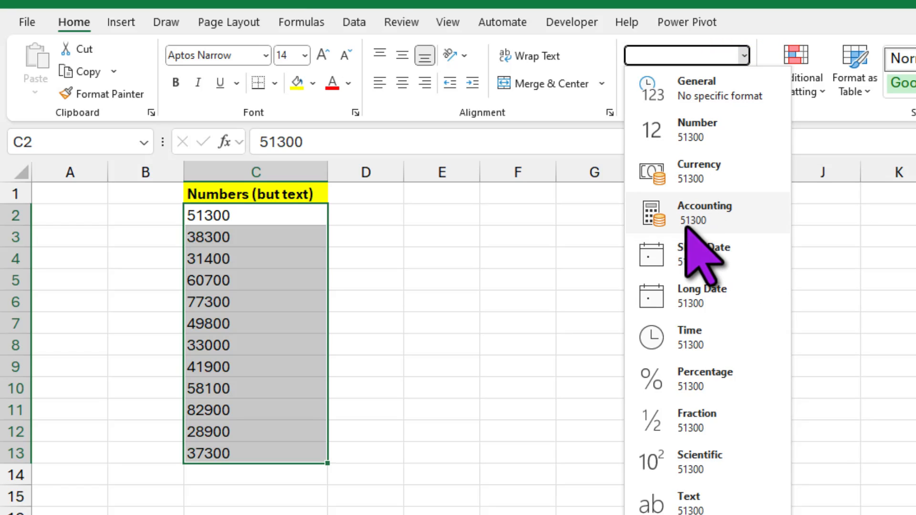
mouse_move(708, 257)
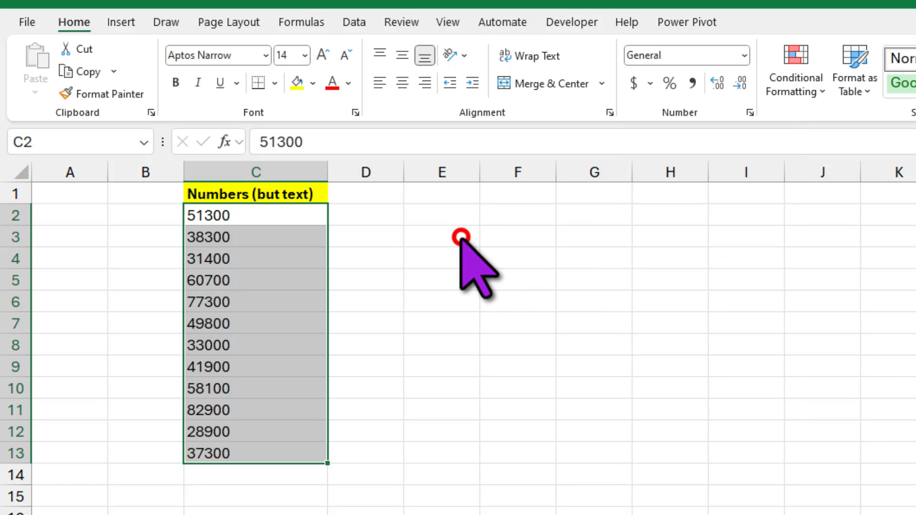
Select the empty cell E3 and copy it.
click(441, 237)
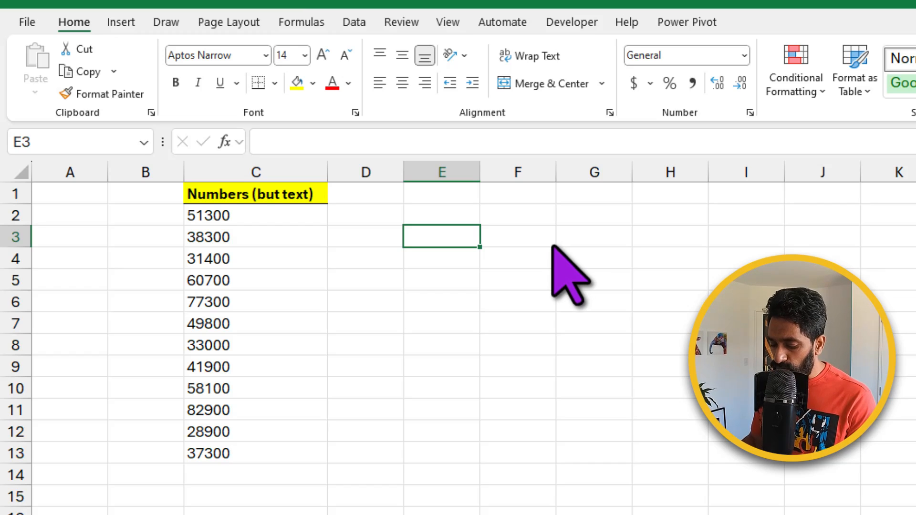
key(ctrl+c)
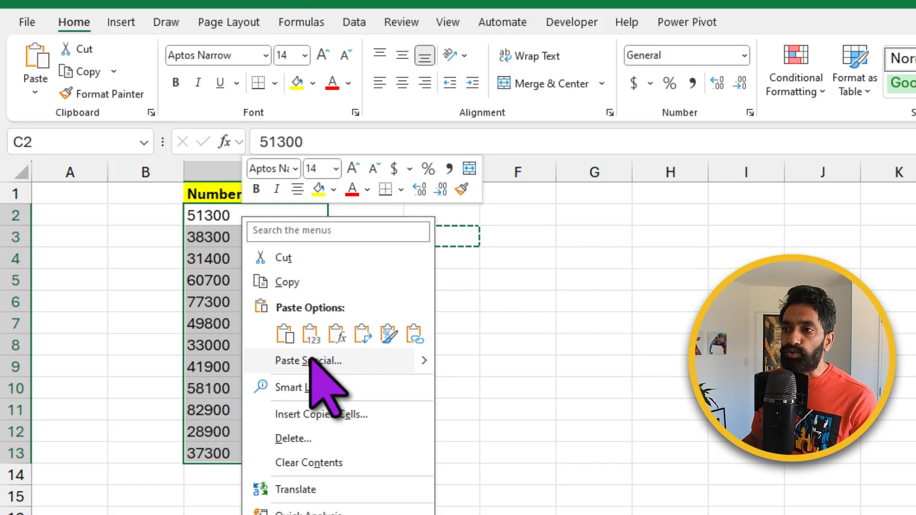
Paste Special the blank cell onto C2:C13 with Operation: Add.
click(308, 361)
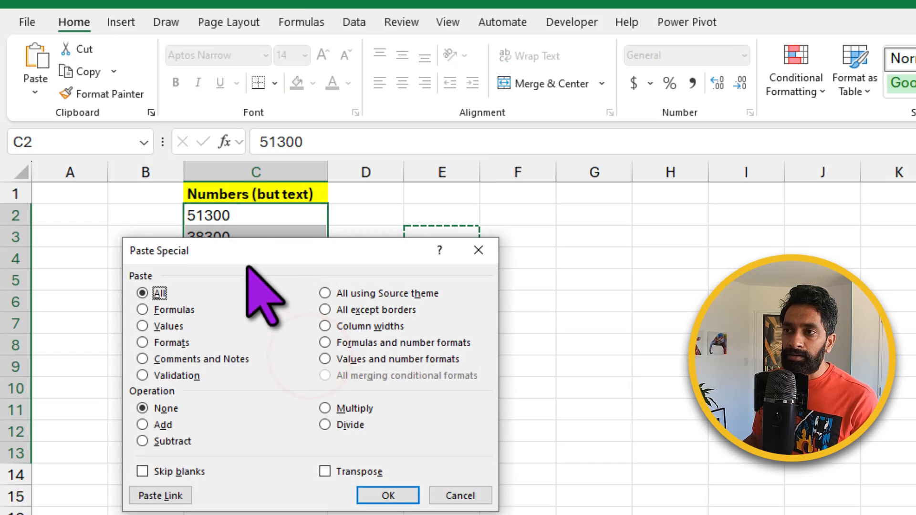
mouse_move(204, 444)
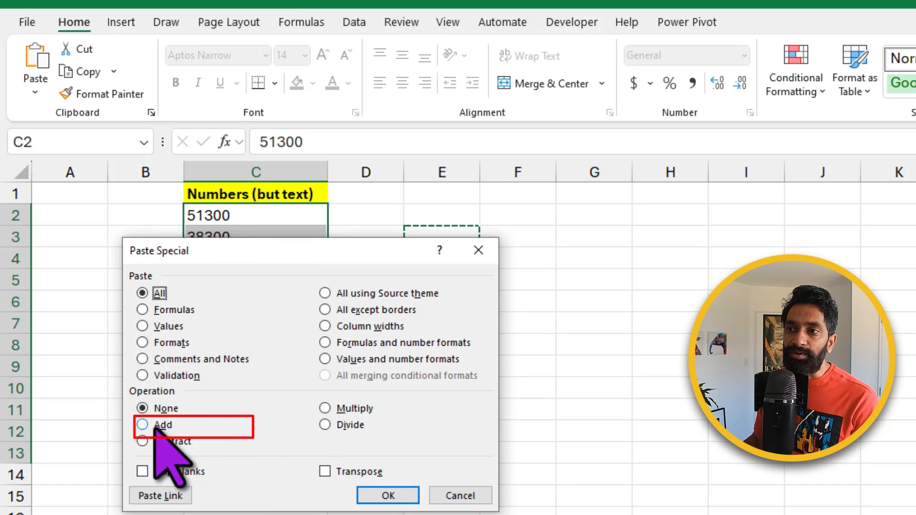
click(142, 425)
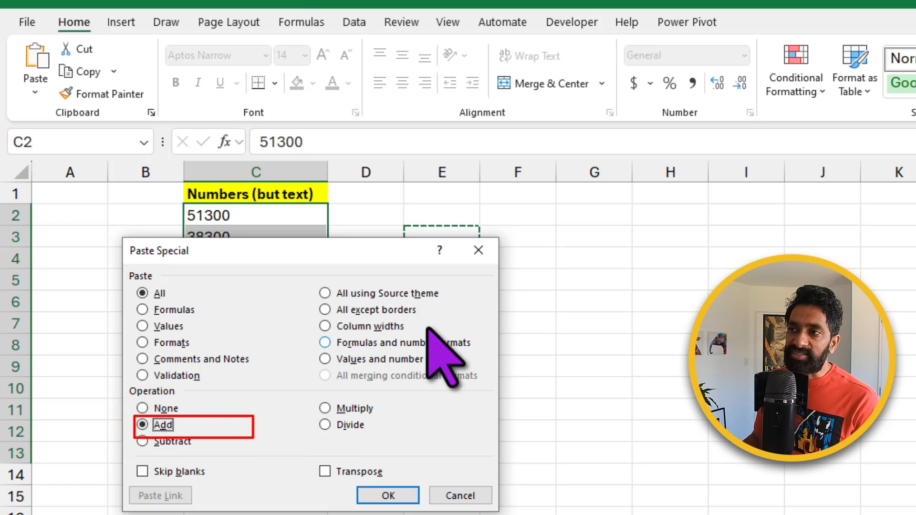
mouse_move(435, 269)
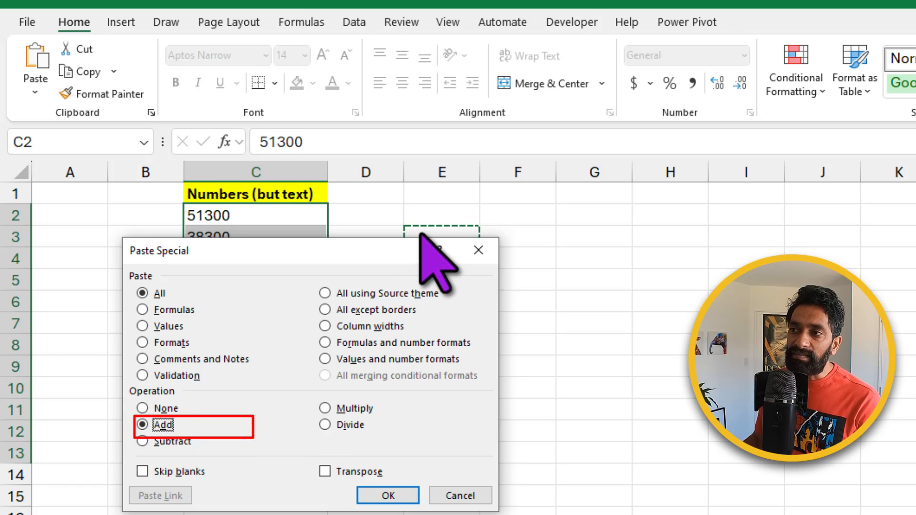
mouse_move(231, 277)
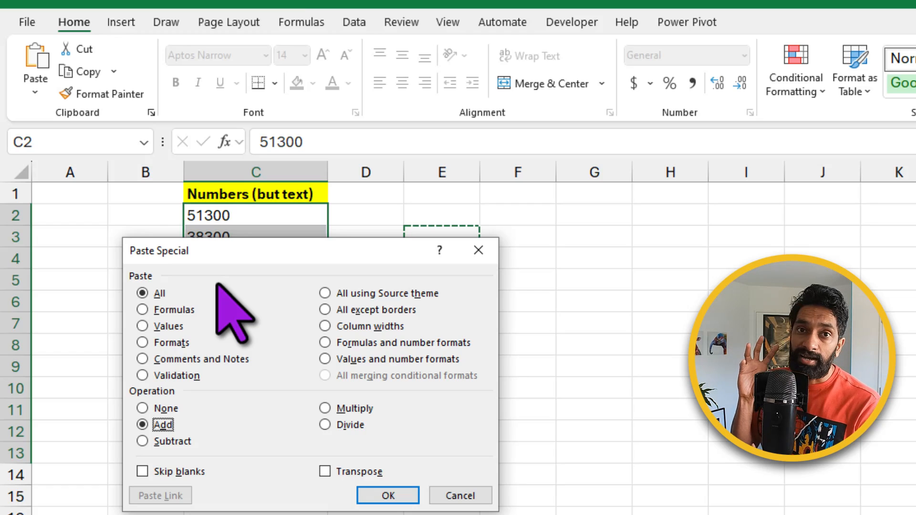
mouse_move(388, 496)
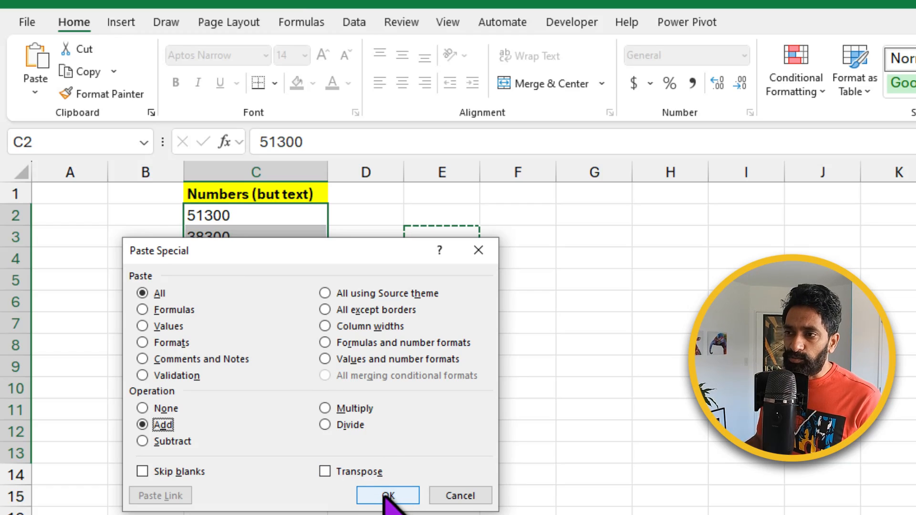
click(388, 495)
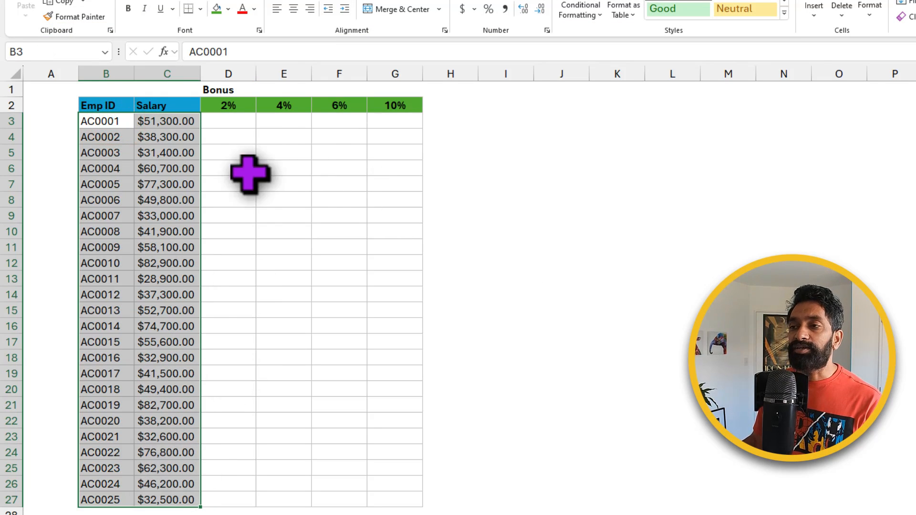
mouse_move(249, 114)
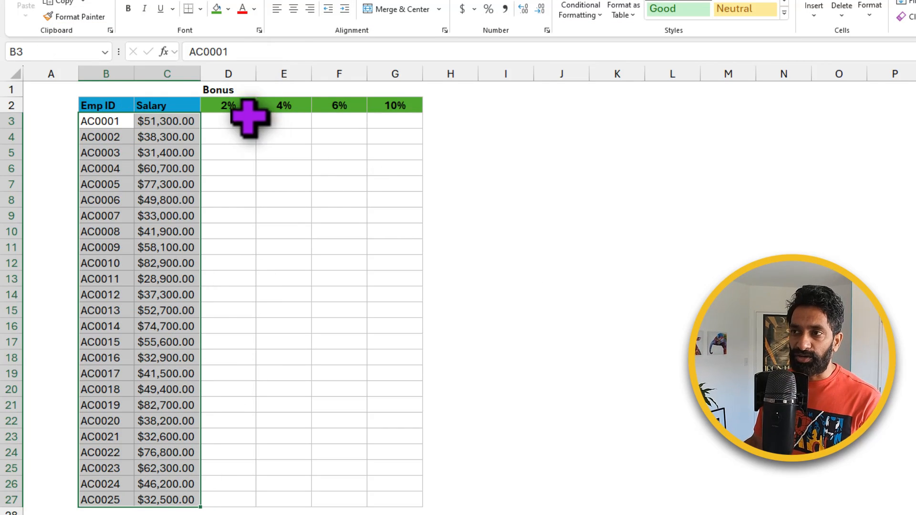
Enter the formula =D2*C3 in D3 for the first employee's 2% bonus.
click(228, 105)
text(=)
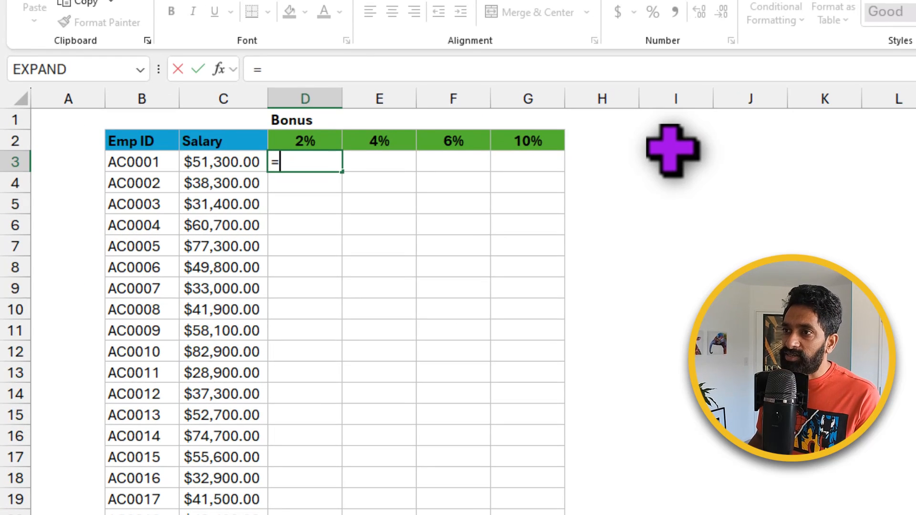
click(304, 140)
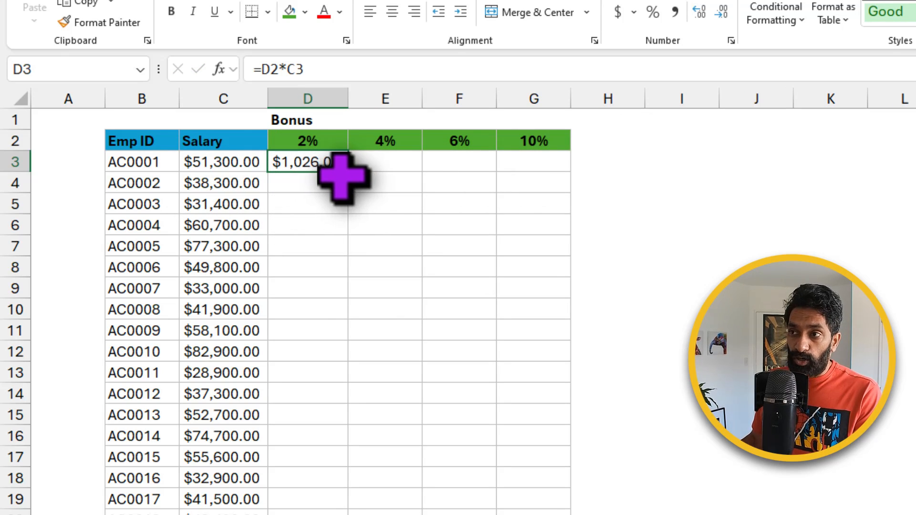
mouse_move(321, 193)
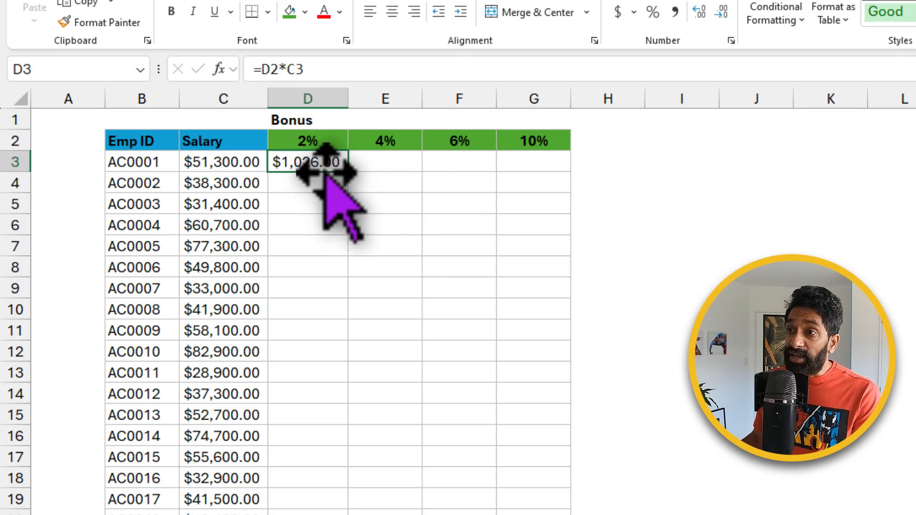
mouse_move(415, 169)
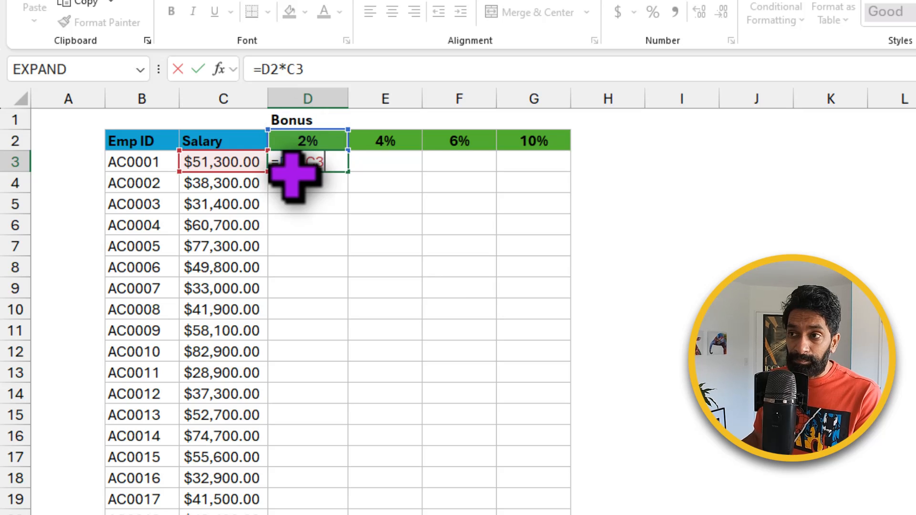
mouse_move(760, 166)
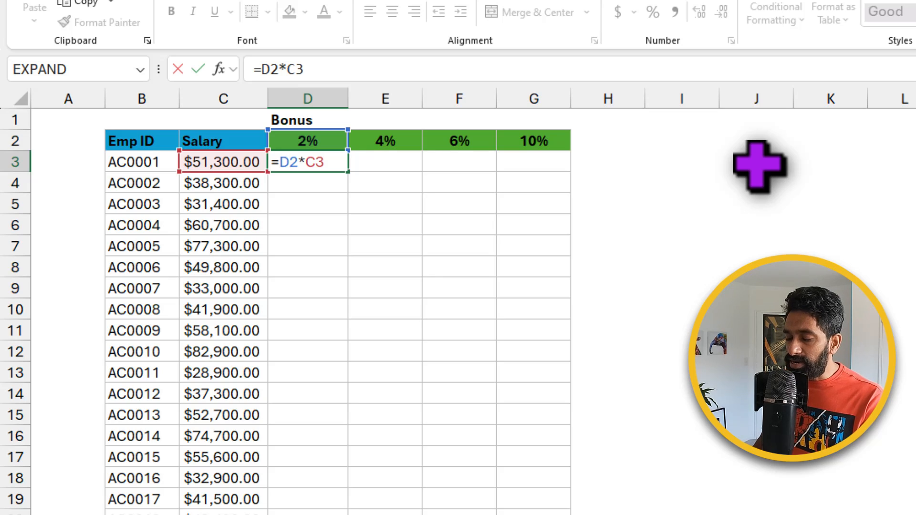
Lock the rate reference as D$2 and fill the 2% bonus down D3:D27.
key(F4)
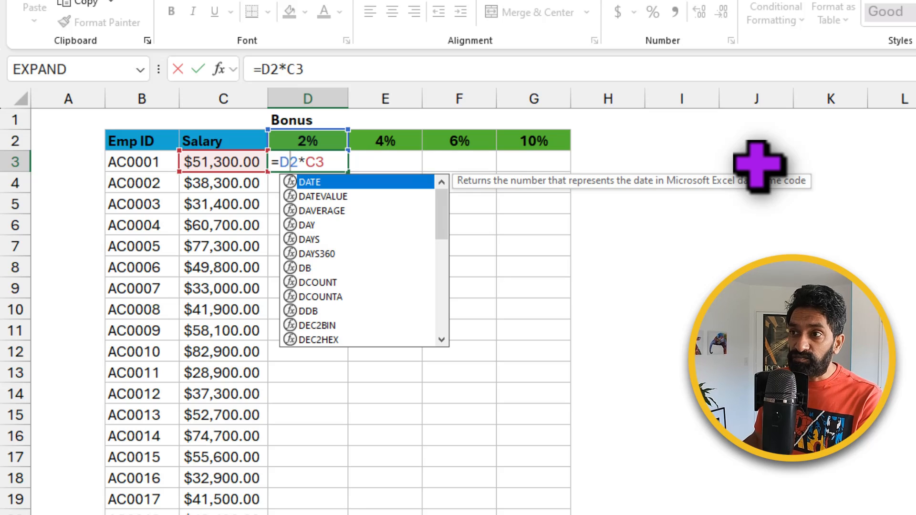
key(F4)
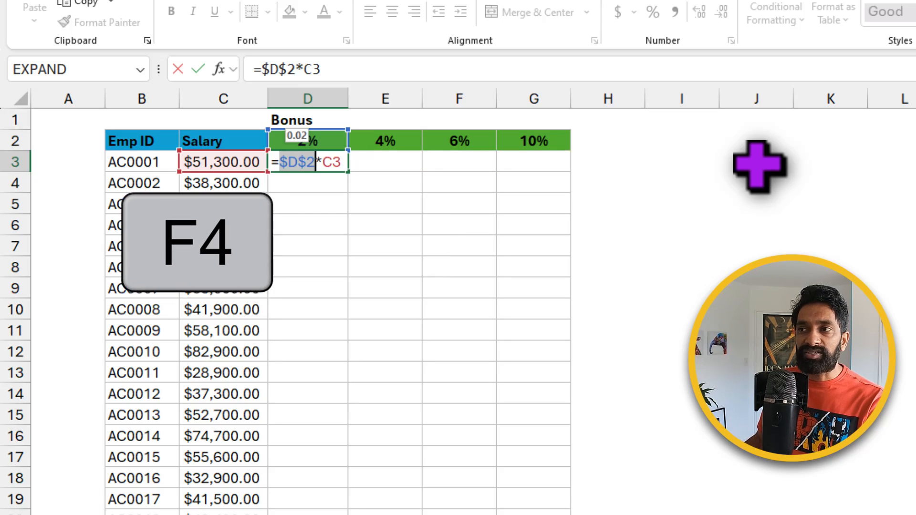
key(f4)
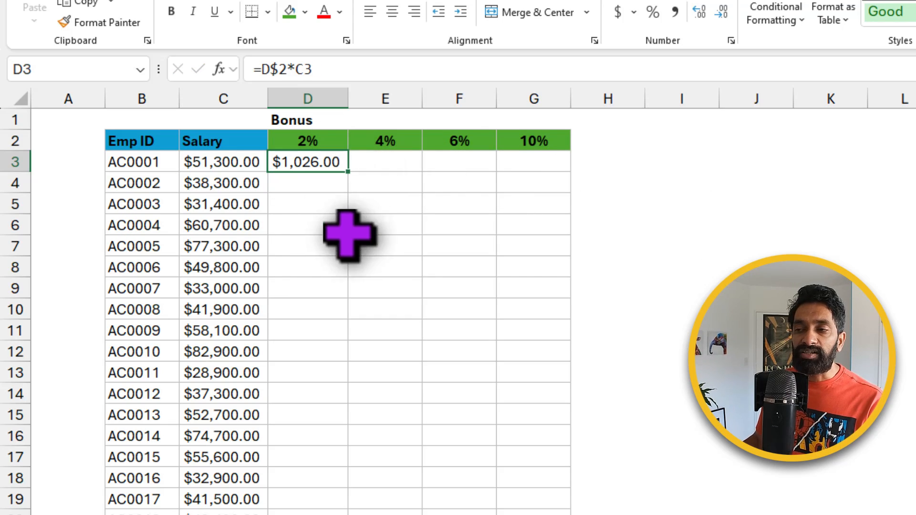
mouse_move(351, 175)
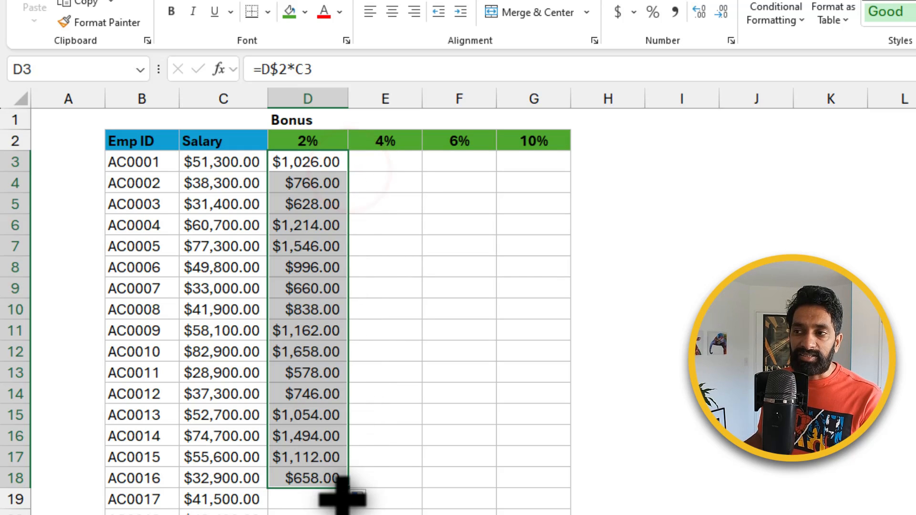
key(Delete)
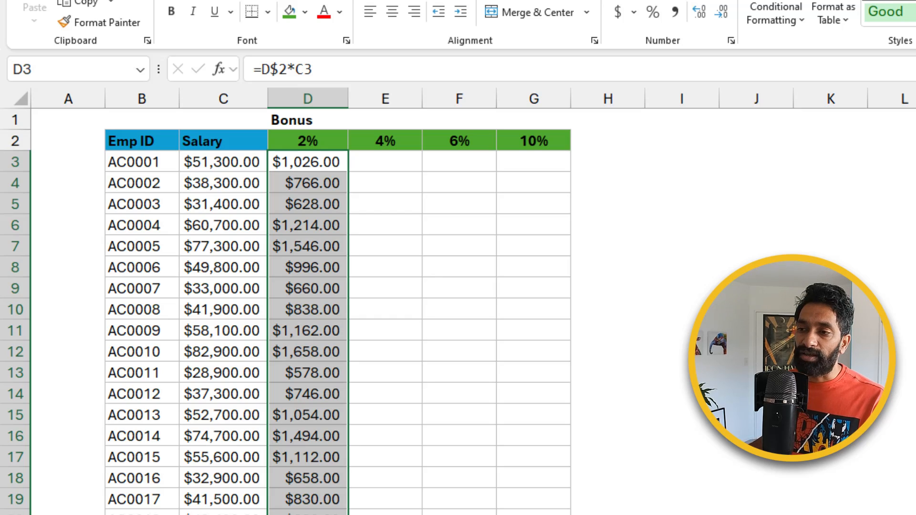
click(385, 162)
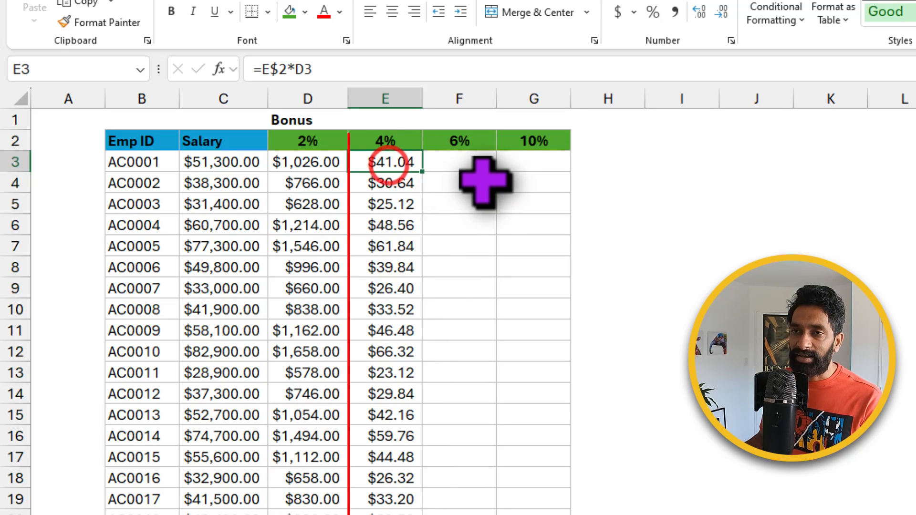
Lock the salary reference as $C3 in D3 and fill bonuses across D3:G27.
double_click(386, 162)
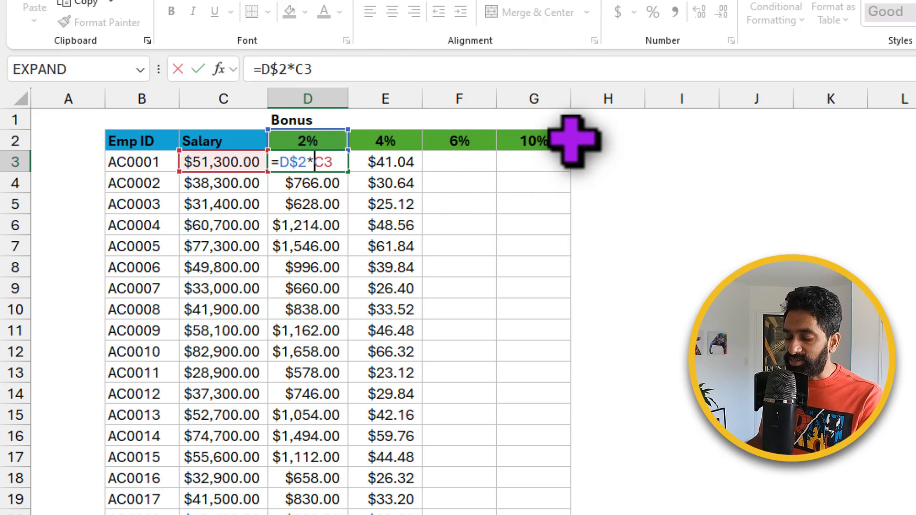
key(f4)
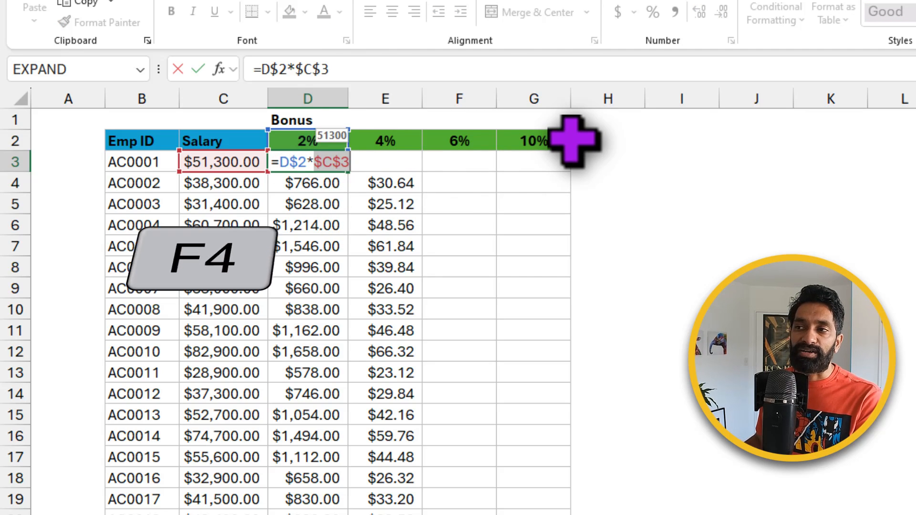
key(f4)
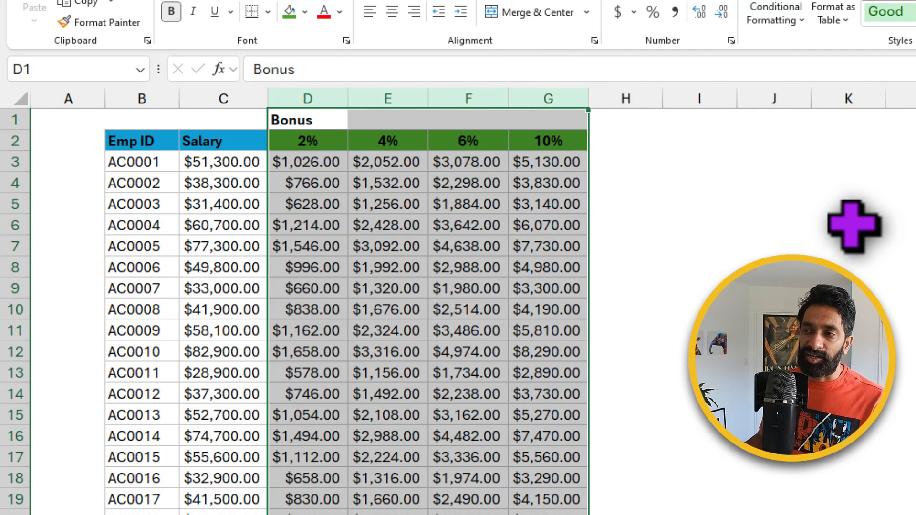
mouse_move(429, 184)
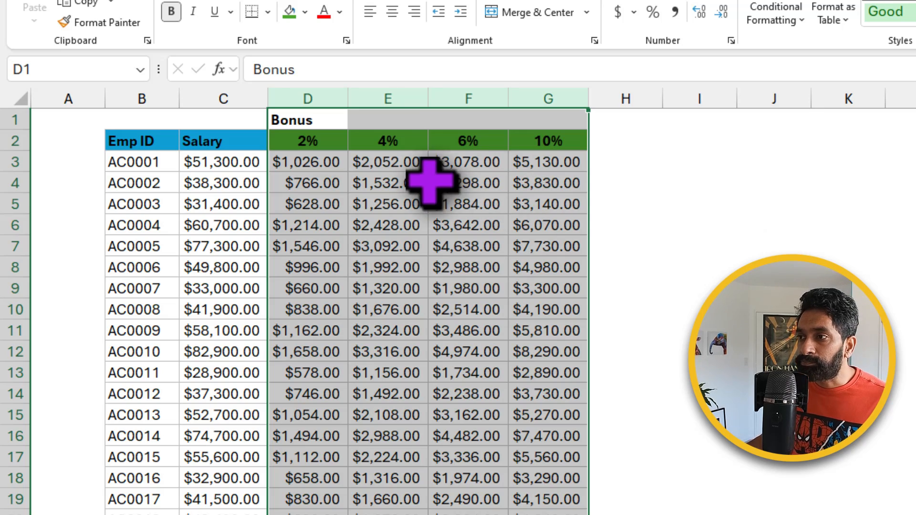
click(773, 224)
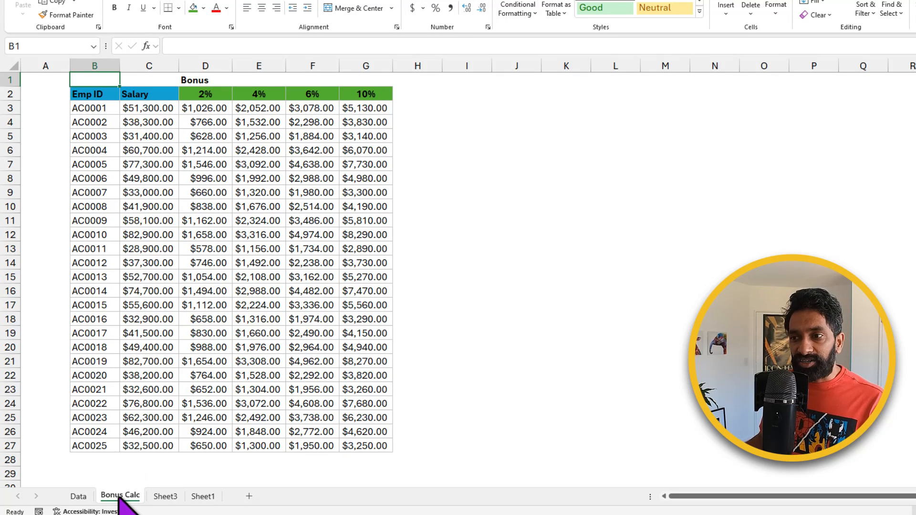
Move to the next sheet tab with Ctrl+Page Down.
key(ctrl)
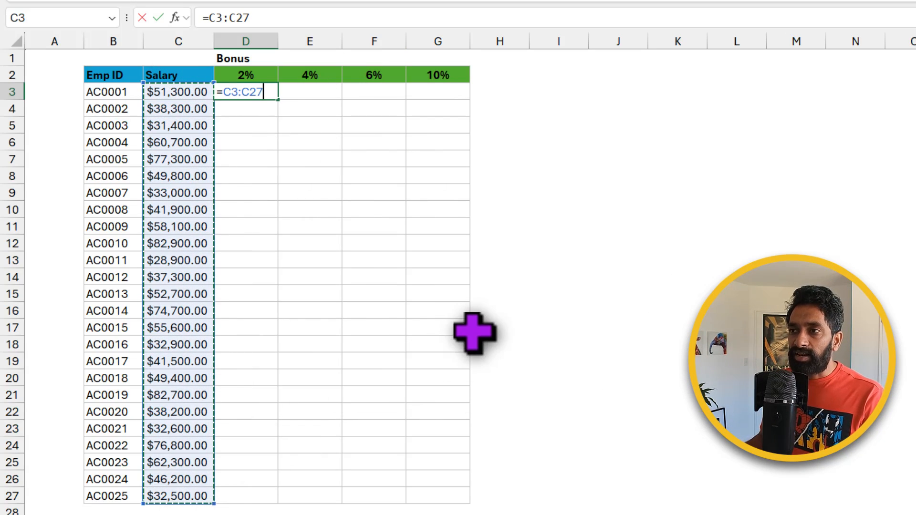
mouse_move(473, 328)
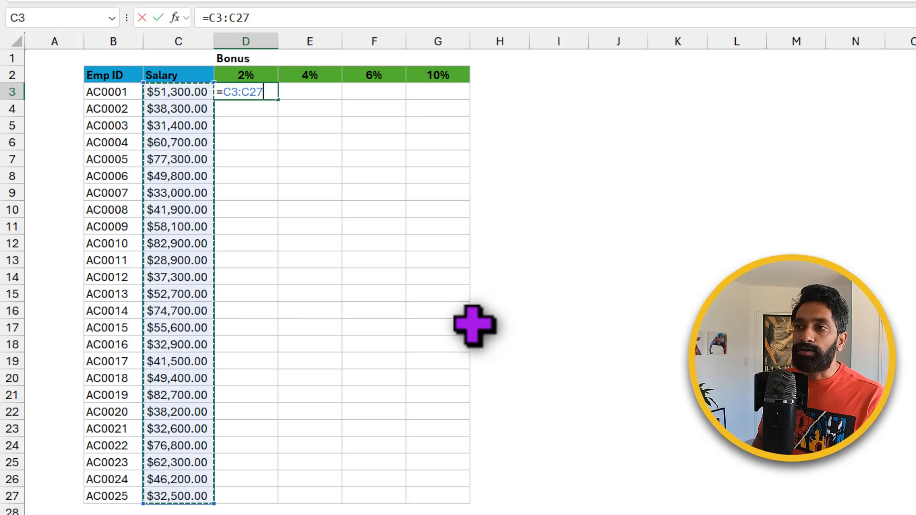
Enter =C3:C27*D2:G2 in D3 to spill all bonuses, then reopen the formula.
text(*)
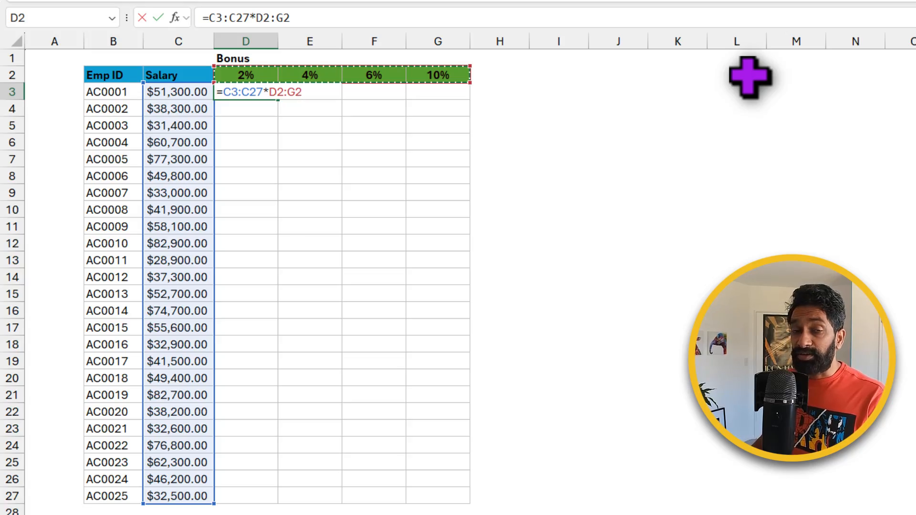
key(Return)
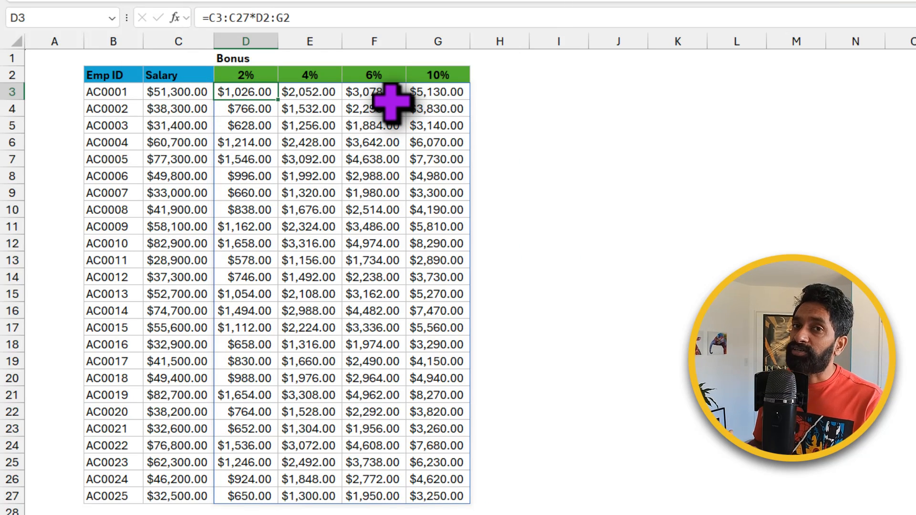
double_click(245, 92)
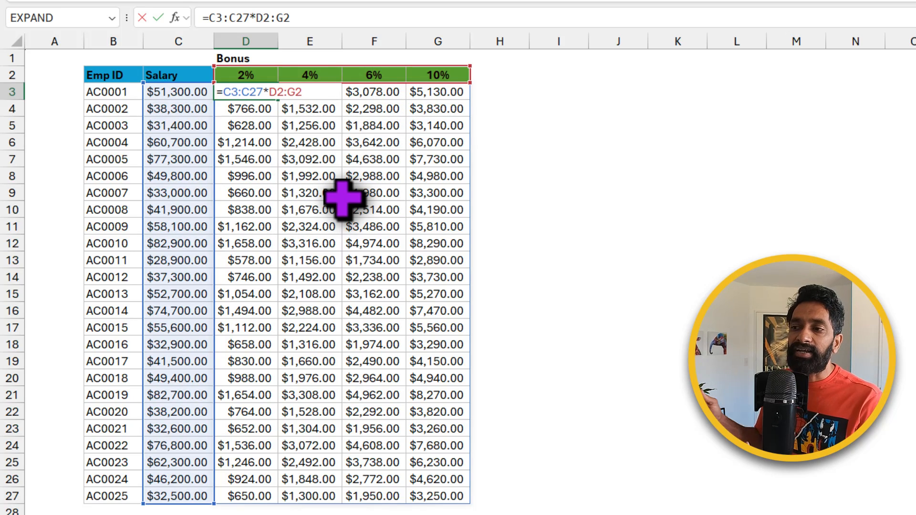
mouse_move(268, 453)
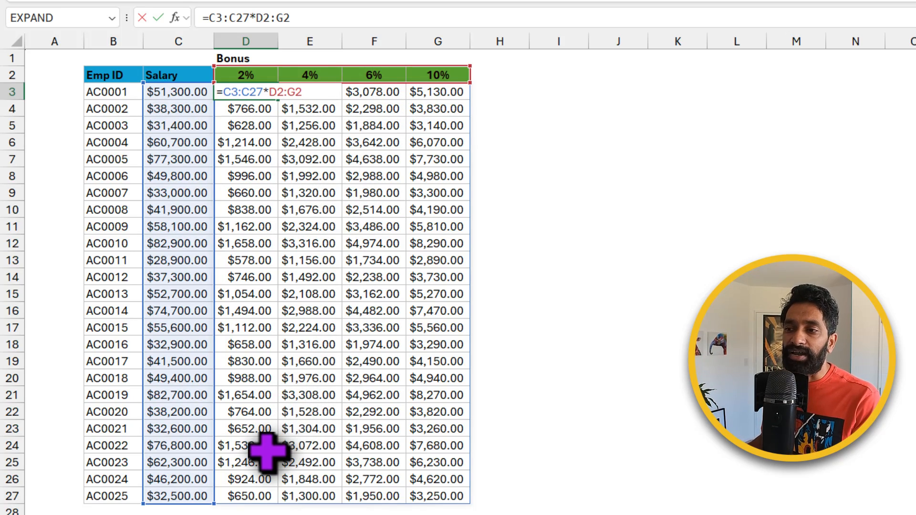
mouse_move(406, 448)
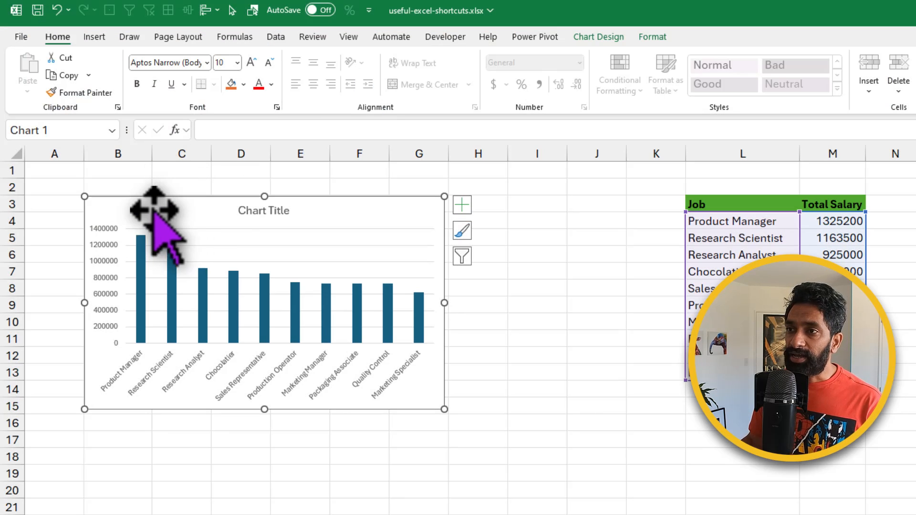
mouse_move(170, 385)
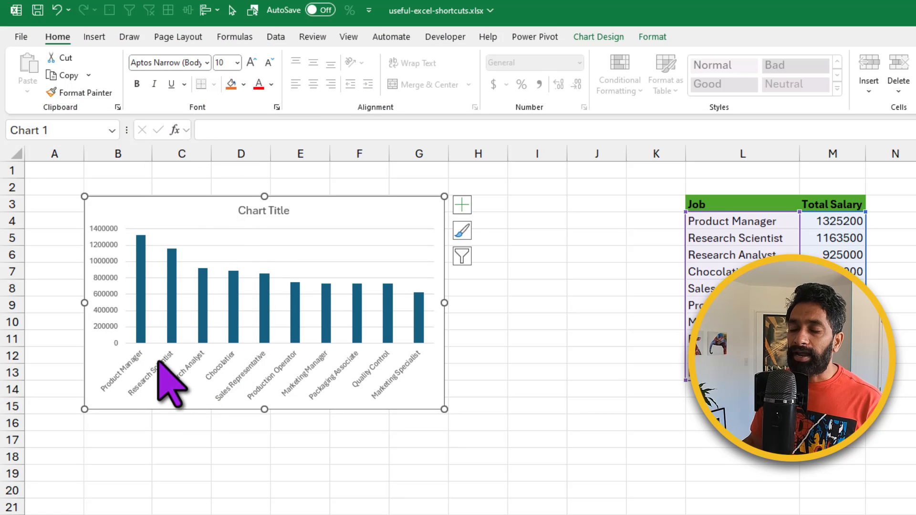
mouse_move(161, 351)
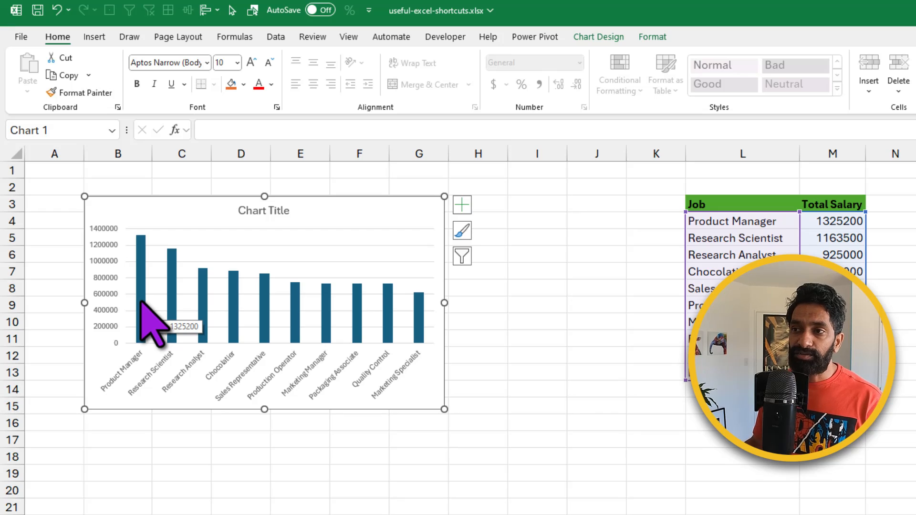
Select the salary chart's bars and open Format Data Series with Ctrl+1.
click(140, 287)
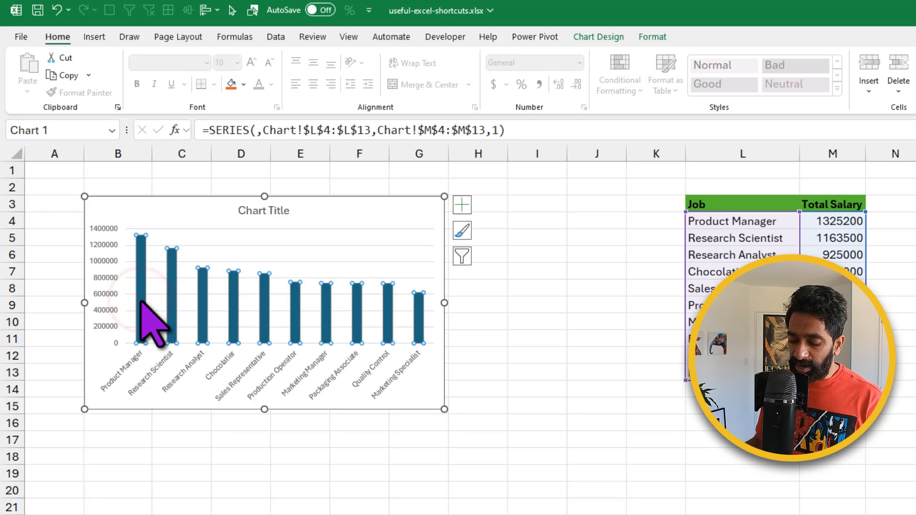
key(ctrl+1)
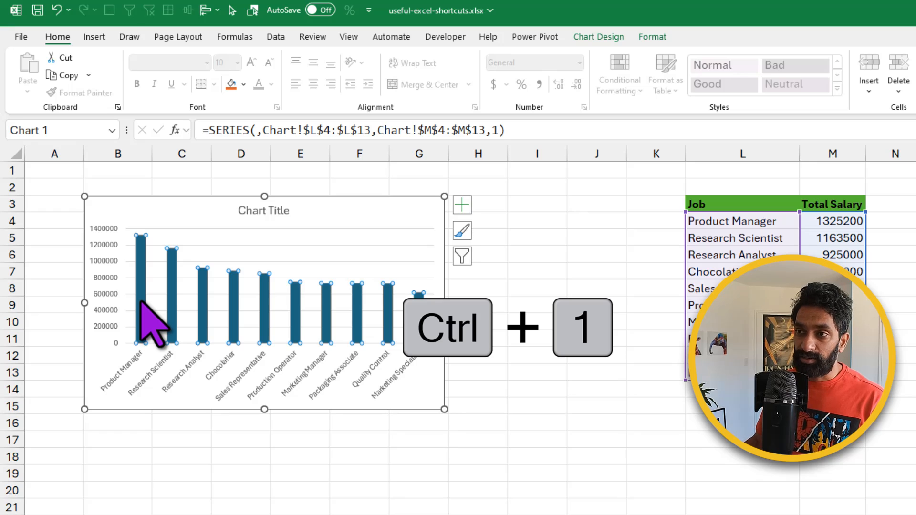
mouse_move(362, 356)
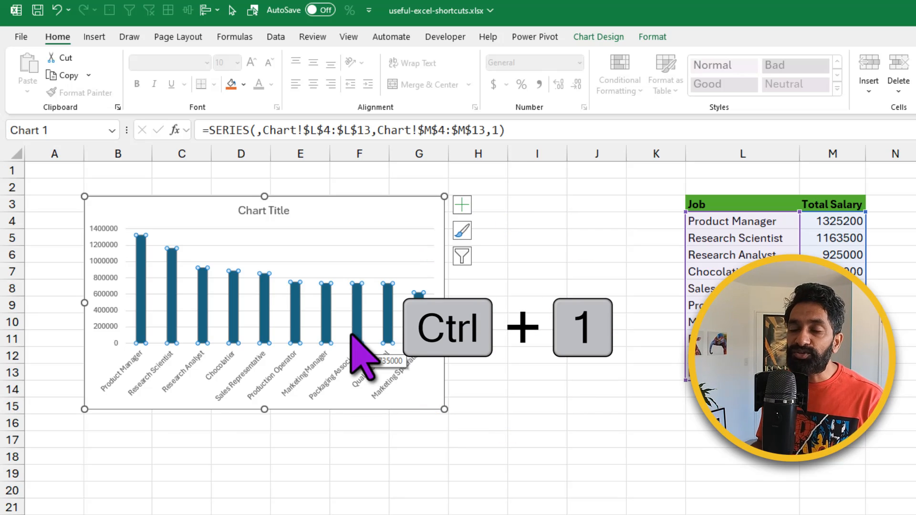
mouse_move(217, 281)
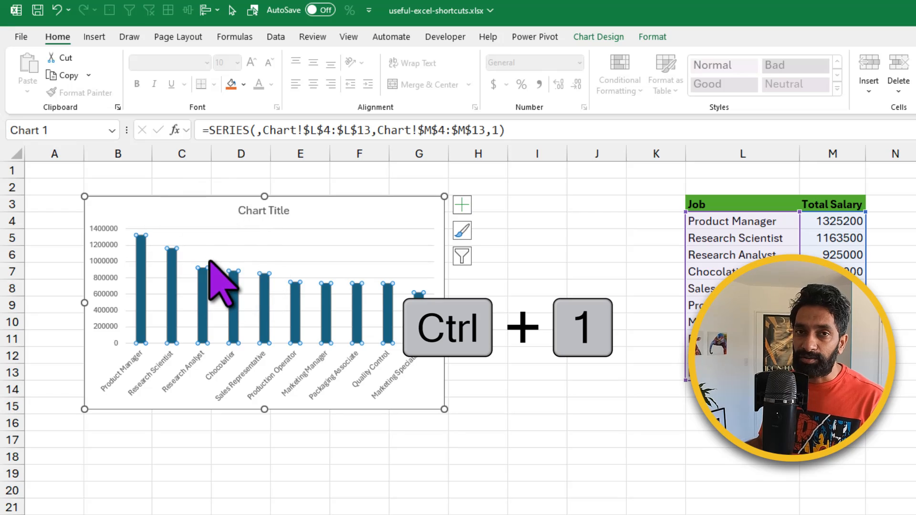
mouse_move(752, 471)
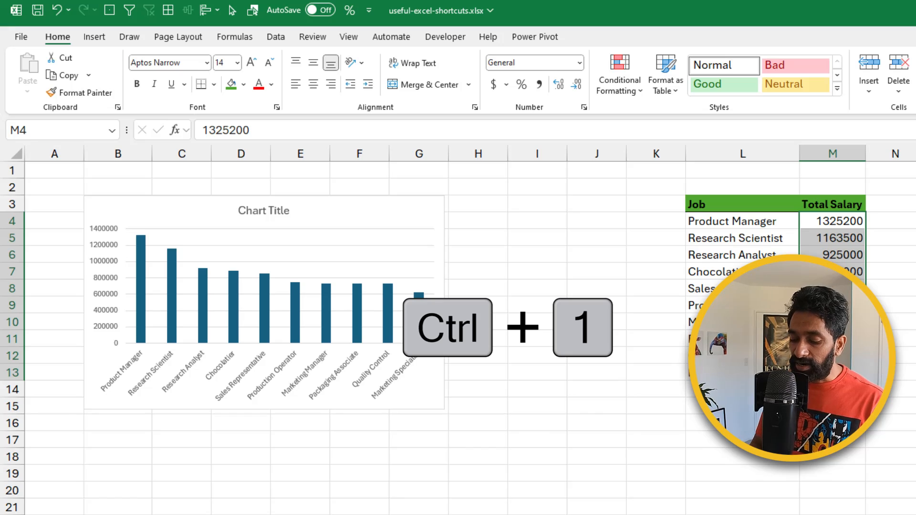
key(ctrl+1)
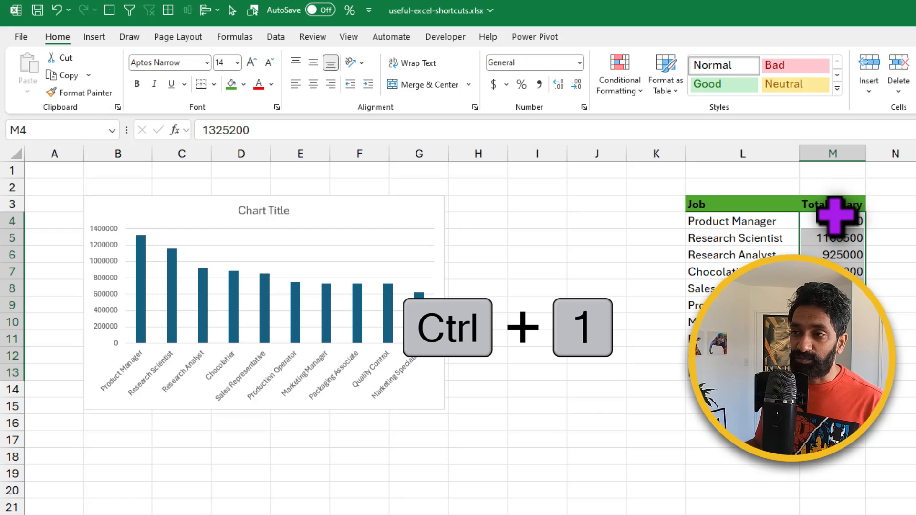
key(Ctrl+1)
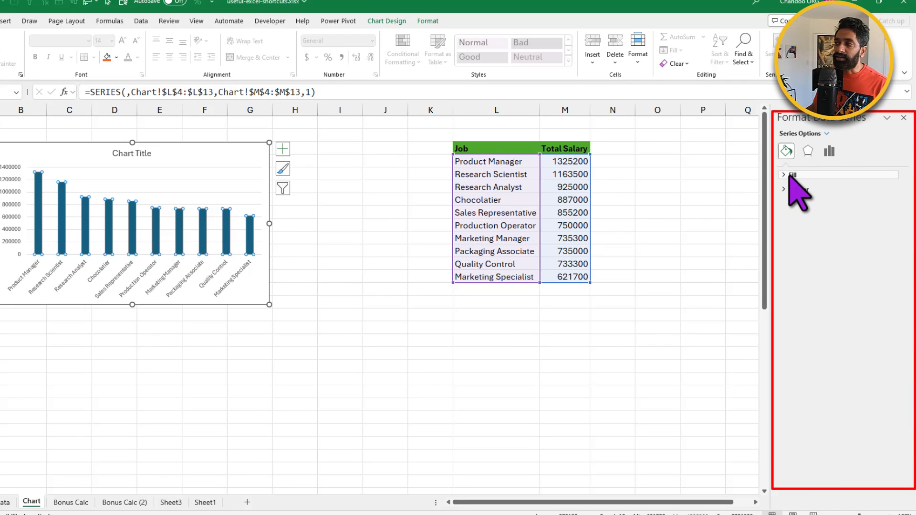
Give the salary bars a solid green fill and bring up the gap width options.
click(784, 175)
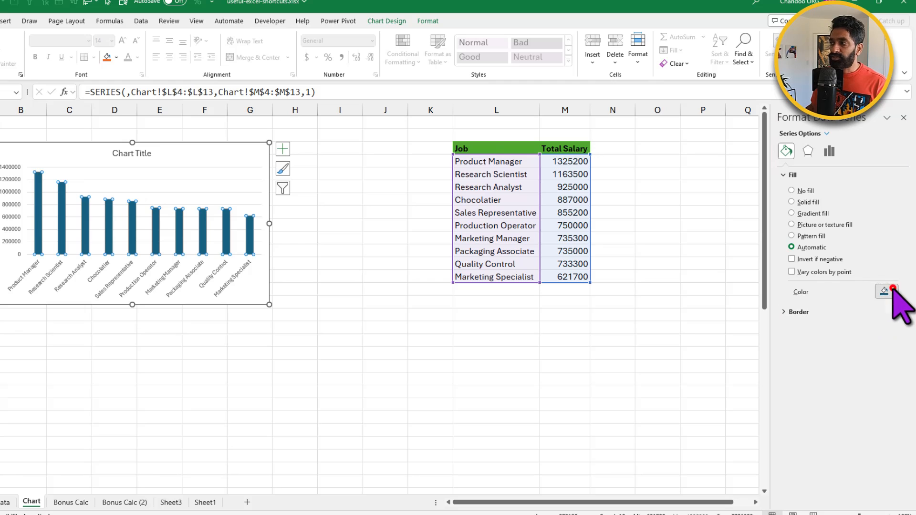
click(887, 291)
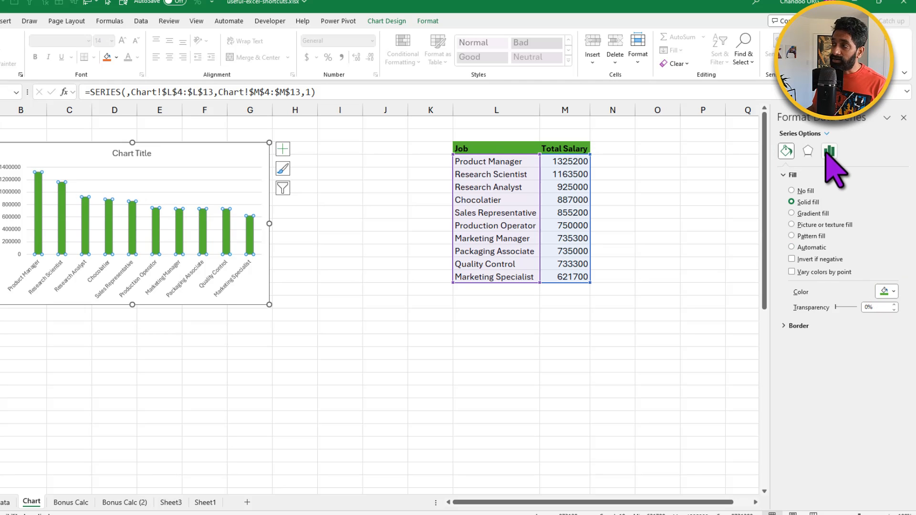
click(829, 151)
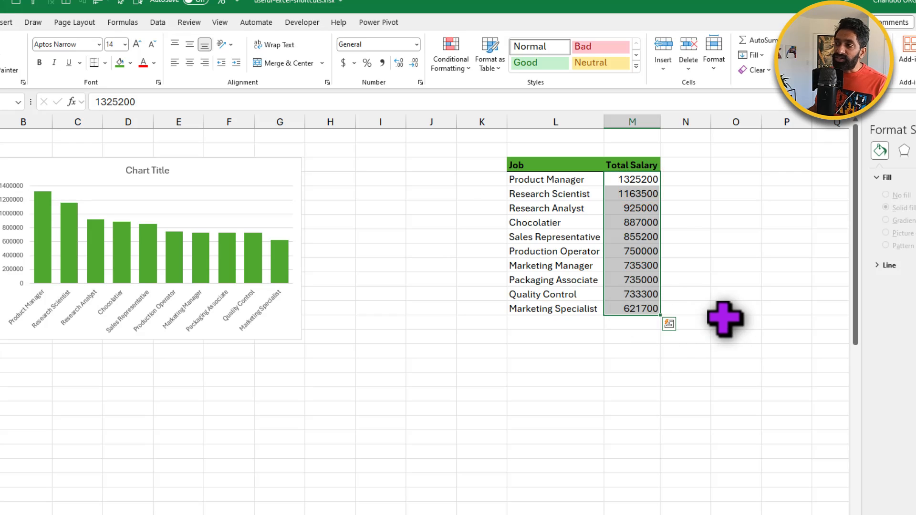
mouse_move(752, 326)
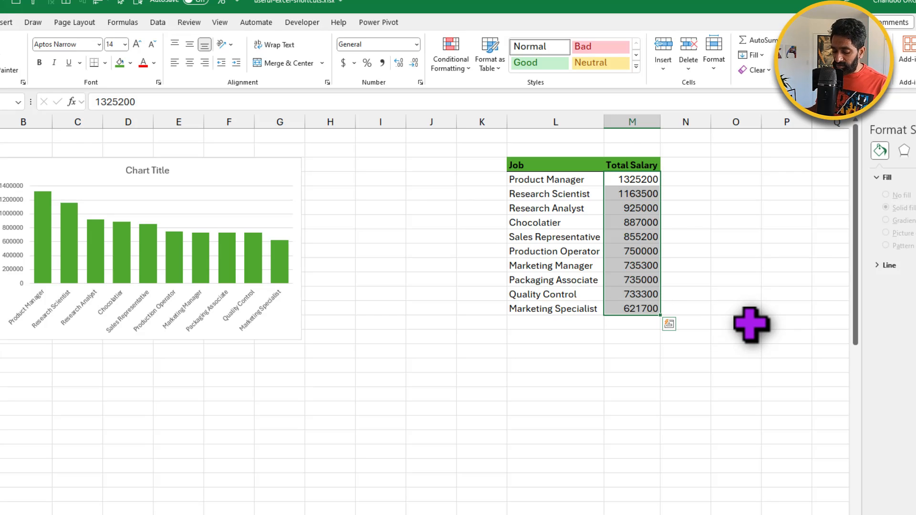
Apply dollar currency format to the Total Salary figures in M4:M13 with Ctrl+Shift+4.
key(Ctrl+Shift+4)
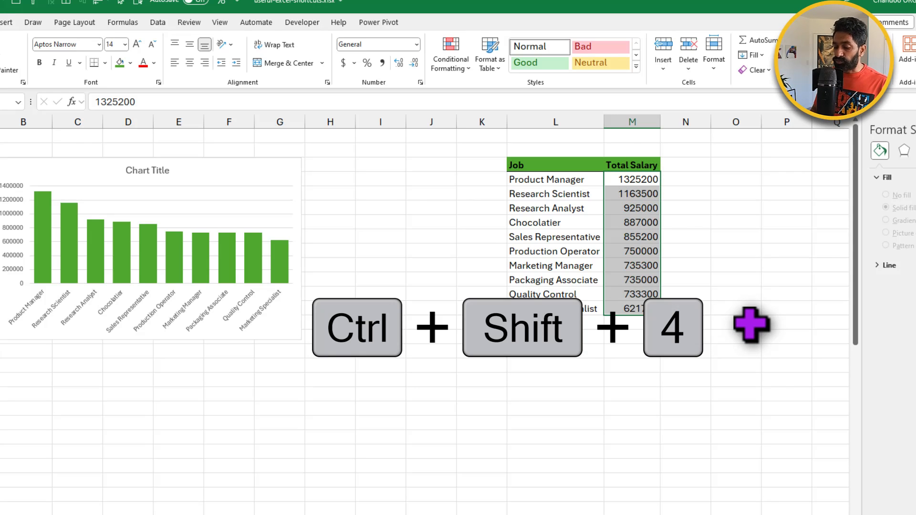
key(ctrl+shift+4)
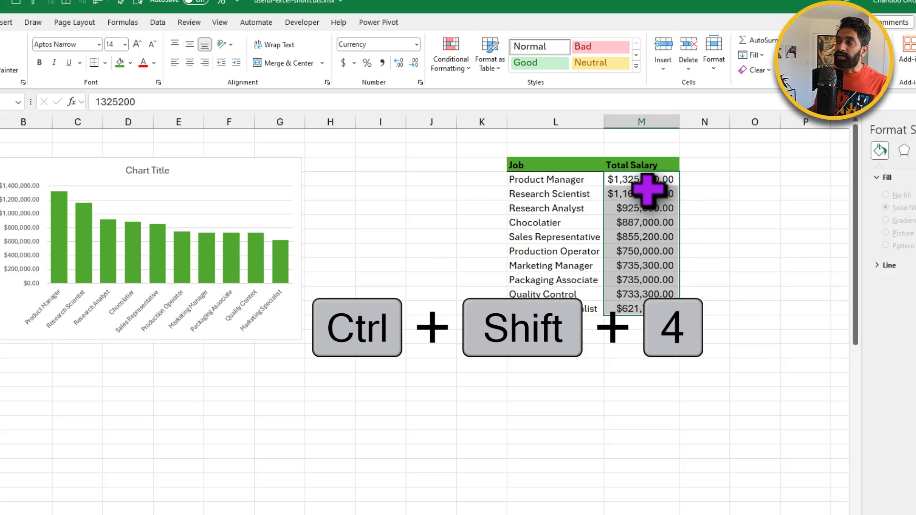
key(ctrl+shift+4)
text(How much we pay for our staff?)
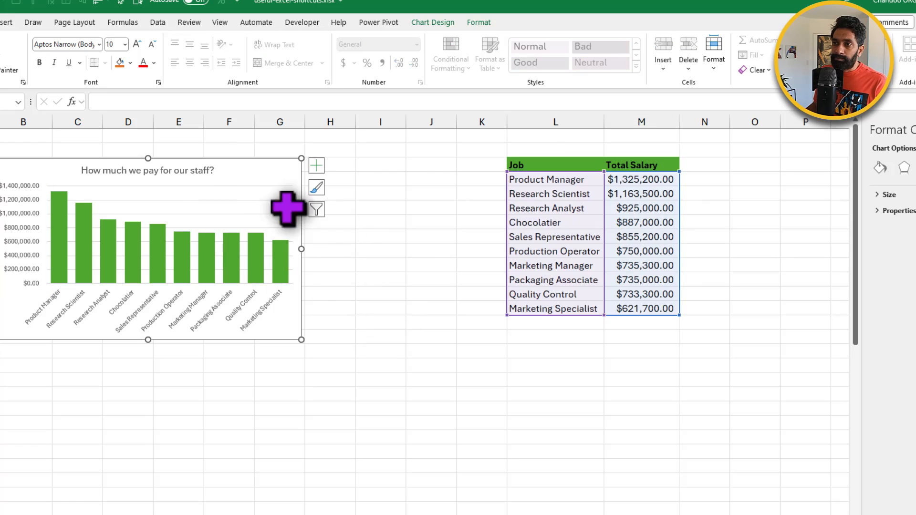
mouse_move(338, 329)
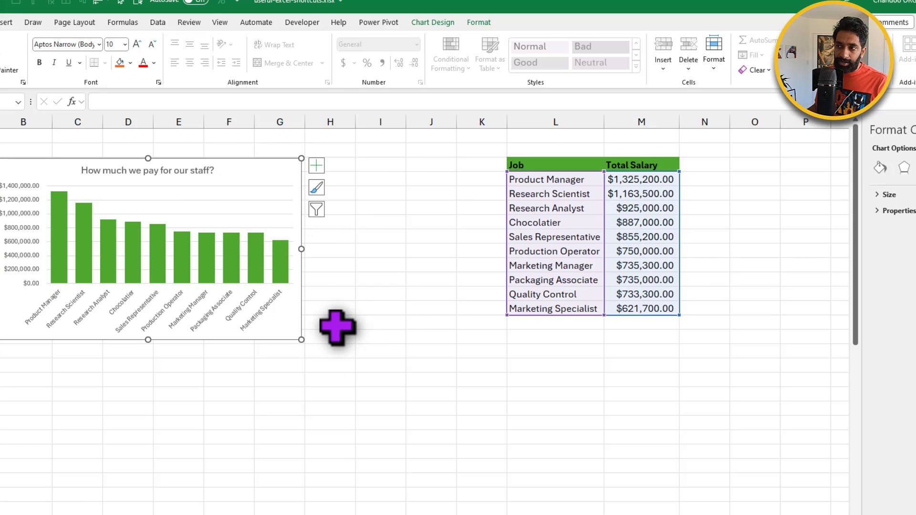
mouse_move(312, 349)
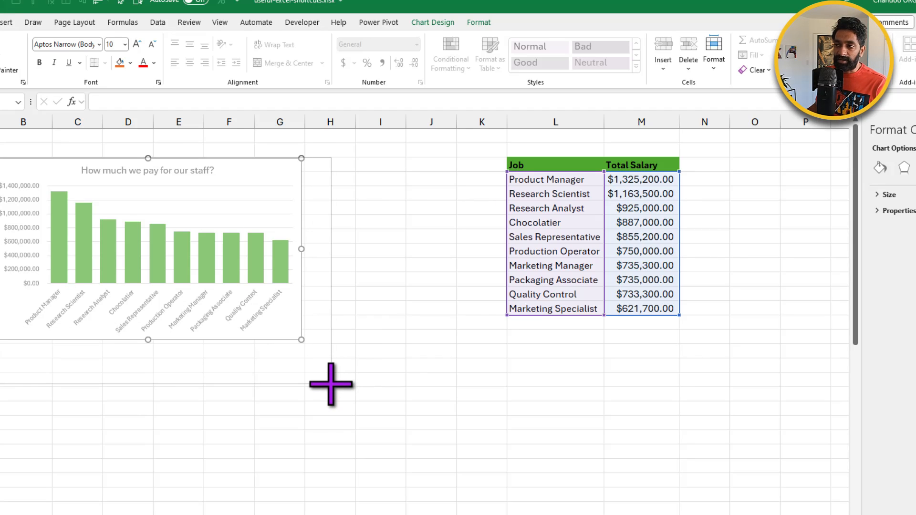
Hold Alt while dragging the salary chart so its edges align to cell gridlines.
key(alt)
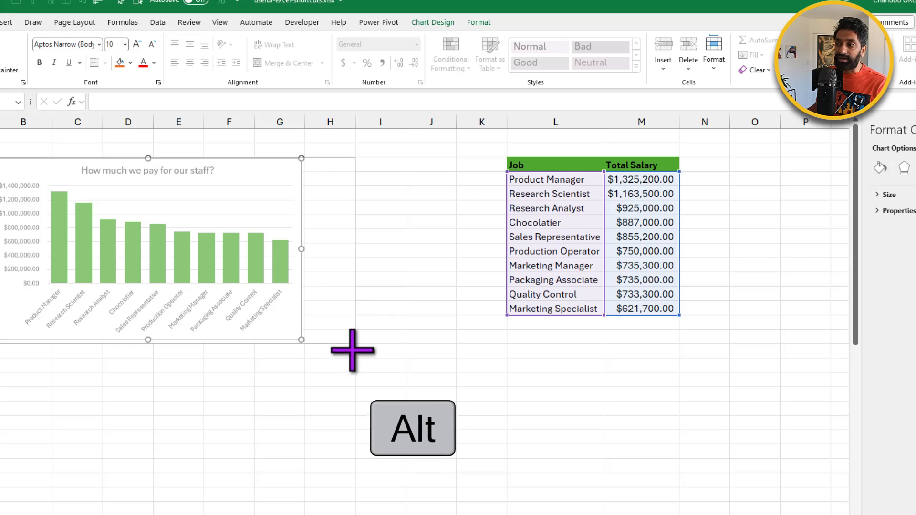
mouse_move(348, 345)
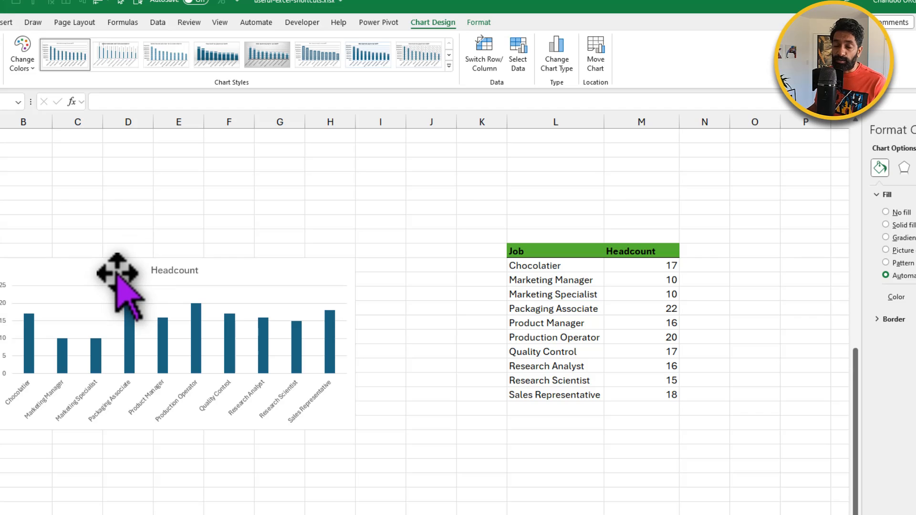
Copy the salary chart and paste only its formats onto the Headcount chart, making its bars green.
click(117, 281)
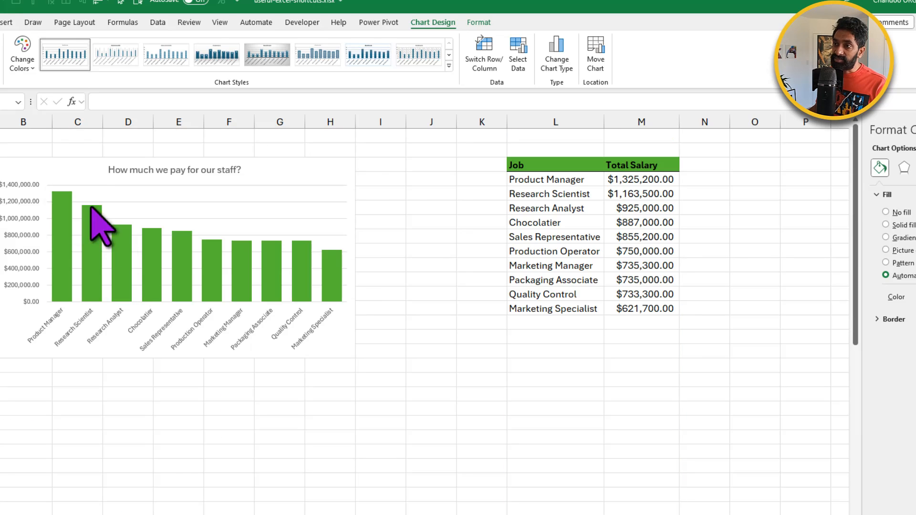
click(175, 263)
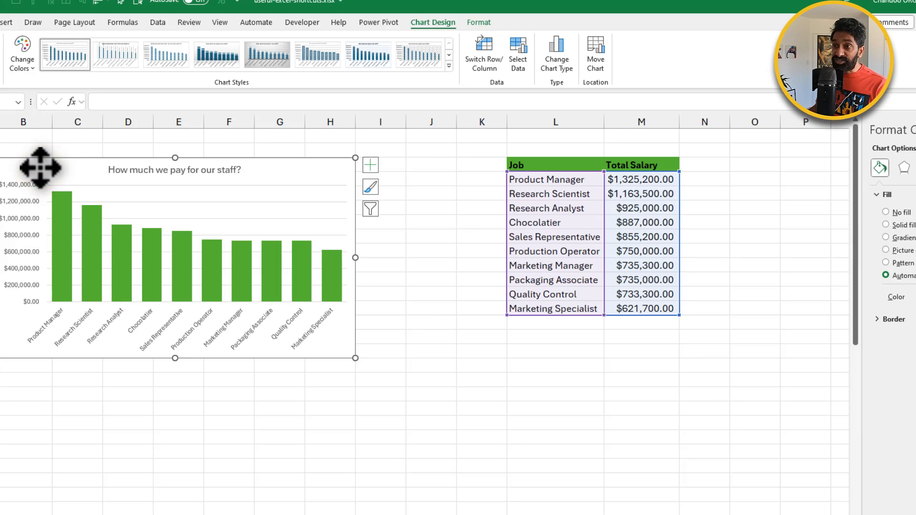
scroll(down, 3)
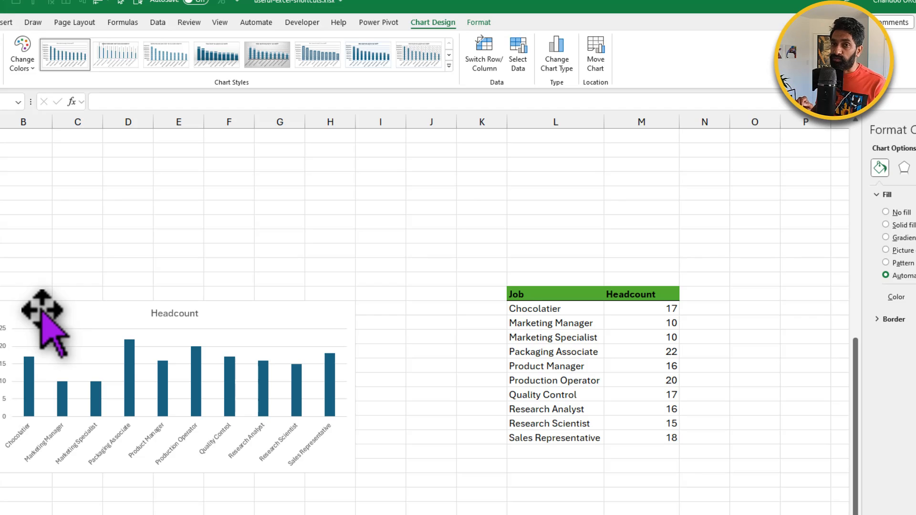
click(175, 380)
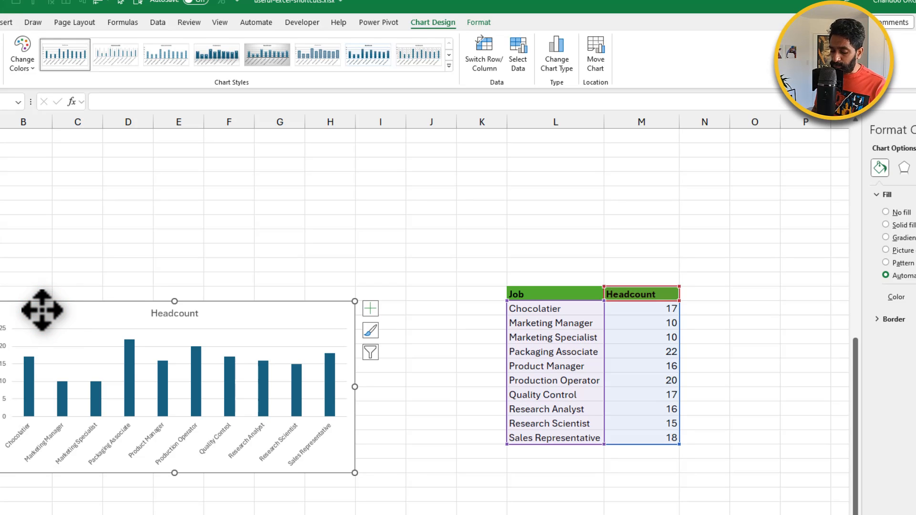
key(Alt+E)
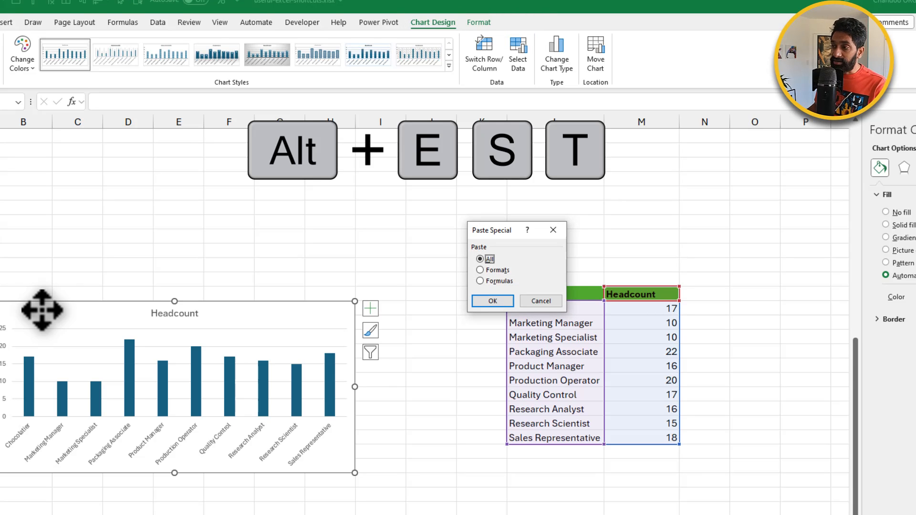
click(480, 269)
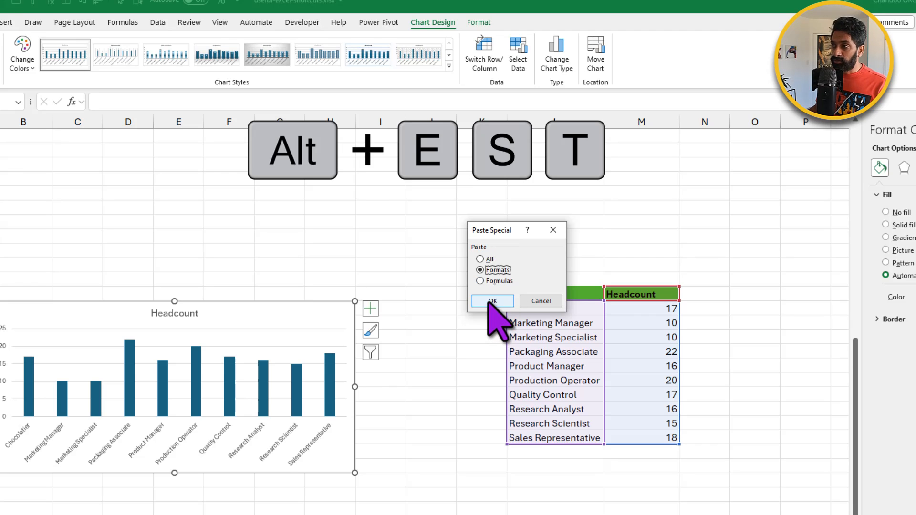
click(491, 301)
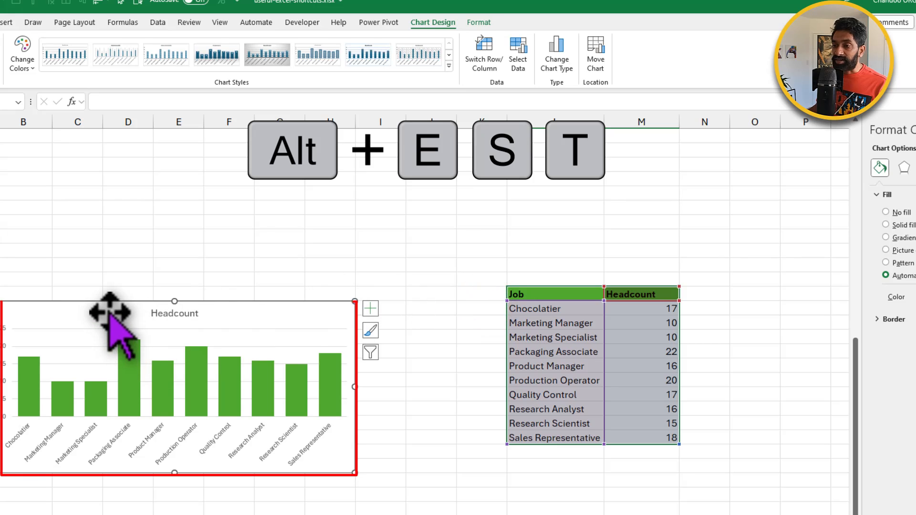
mouse_move(182, 421)
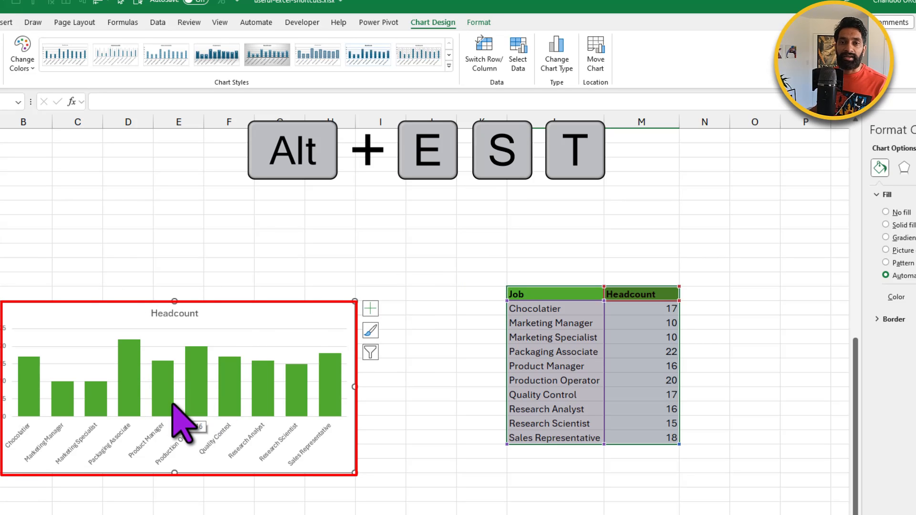